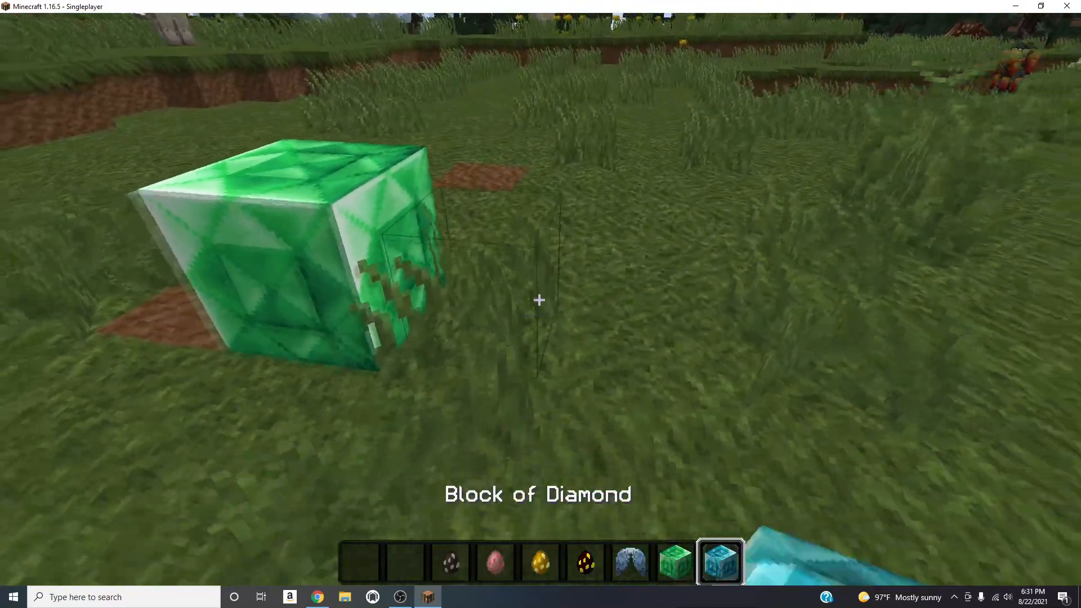
Check the inventory, then save and quit the world to the title screen
key(e)
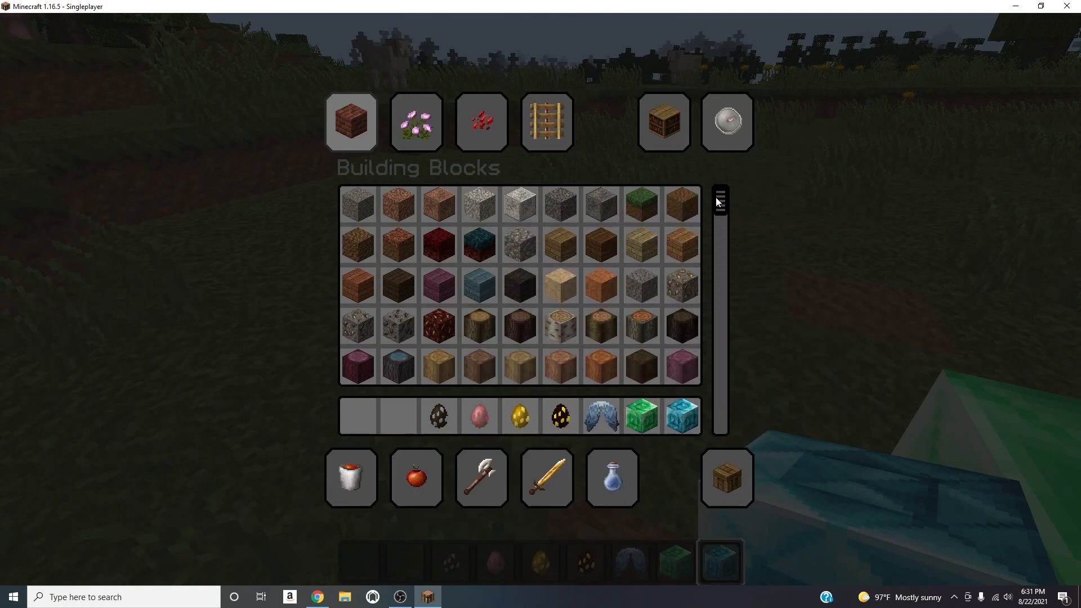
key(Escape)
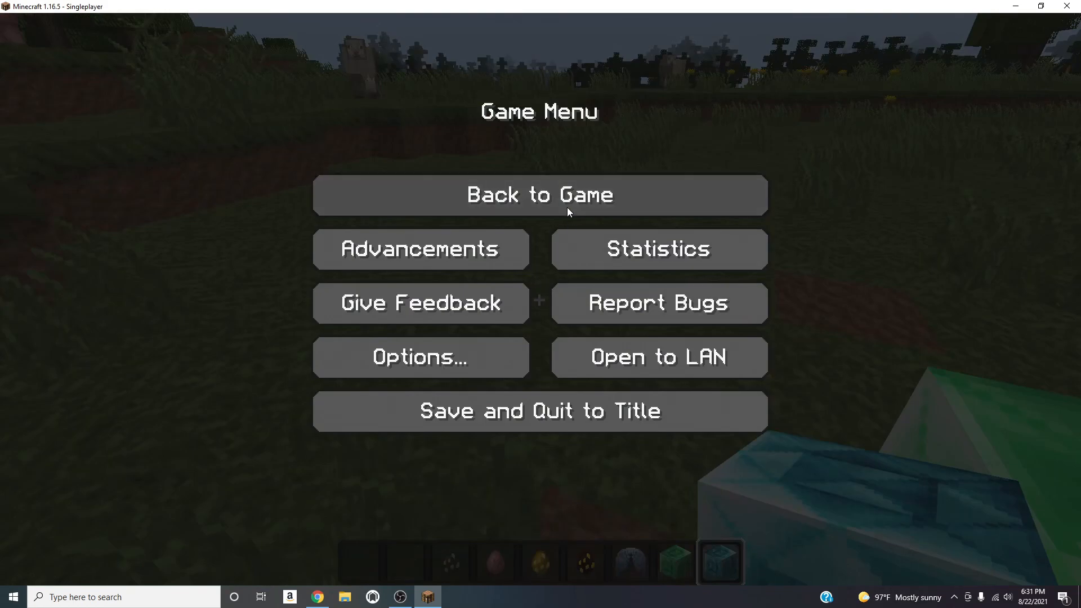
mouse_move(609, 411)
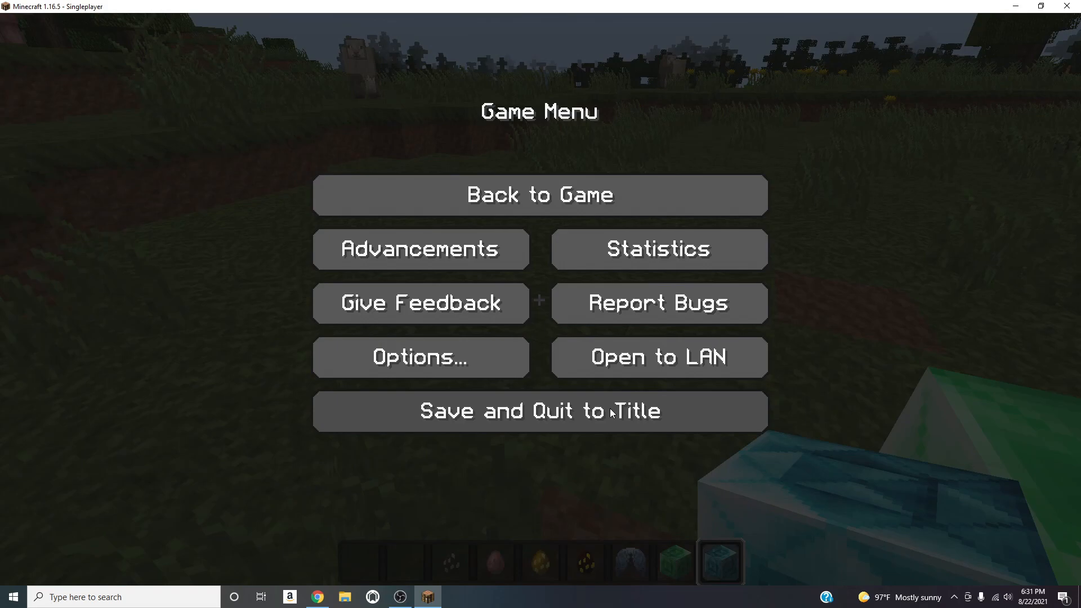
click(539, 411)
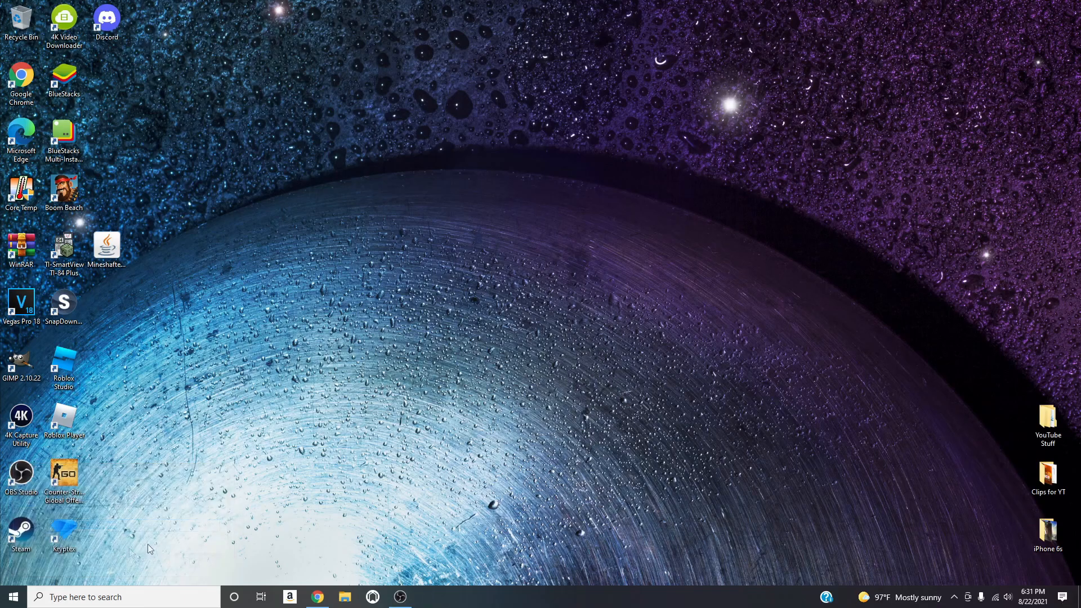
Confirm the .minecraft resourcepacks folder is empty, close it and launch Chrome
click(345, 597)
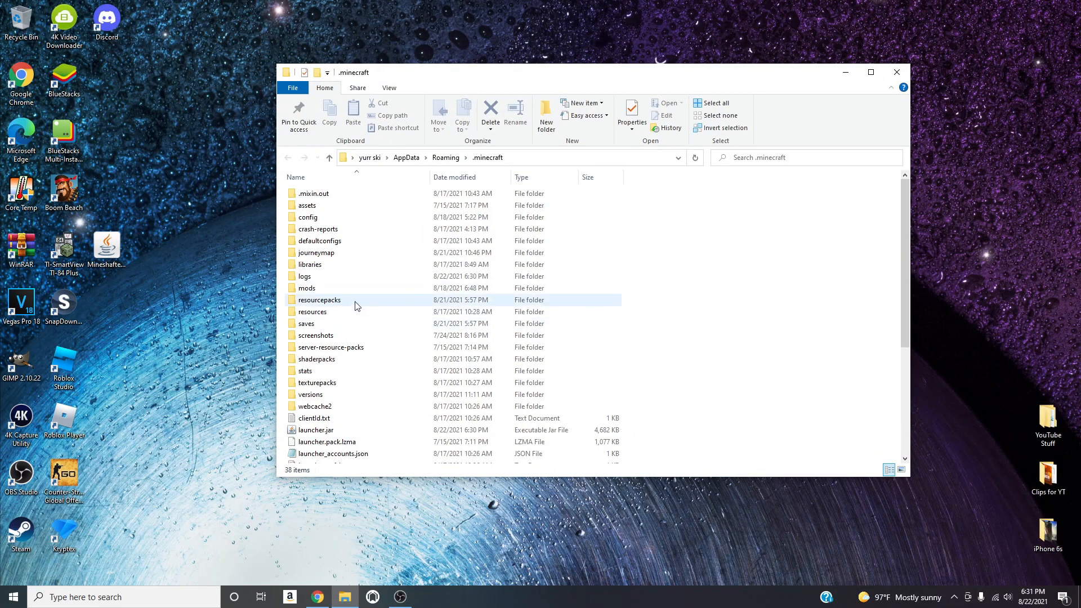
double_click(319, 299)
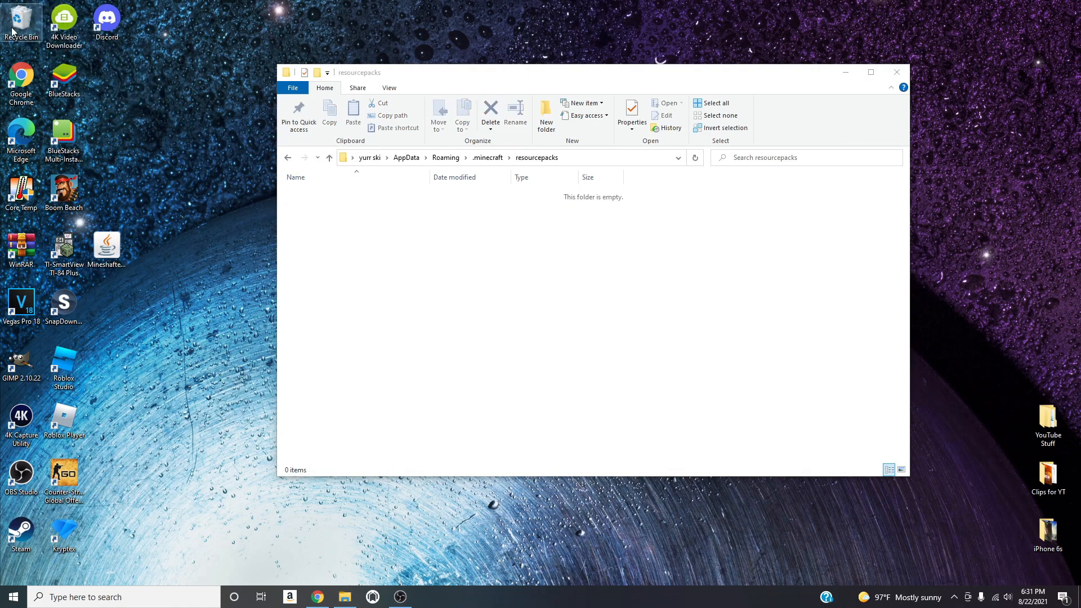
click(490, 110)
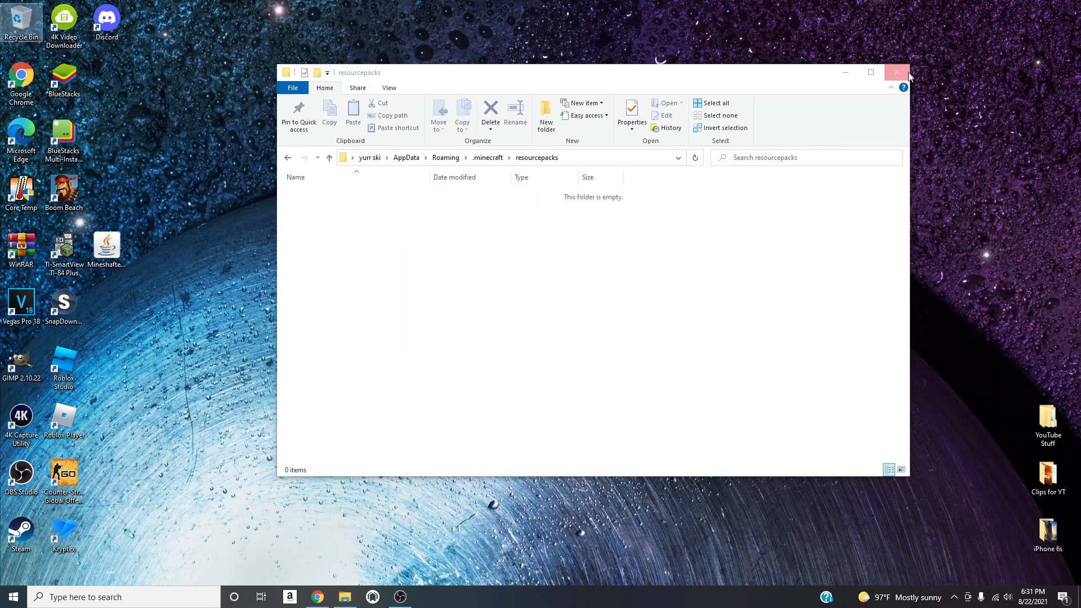
click(897, 72)
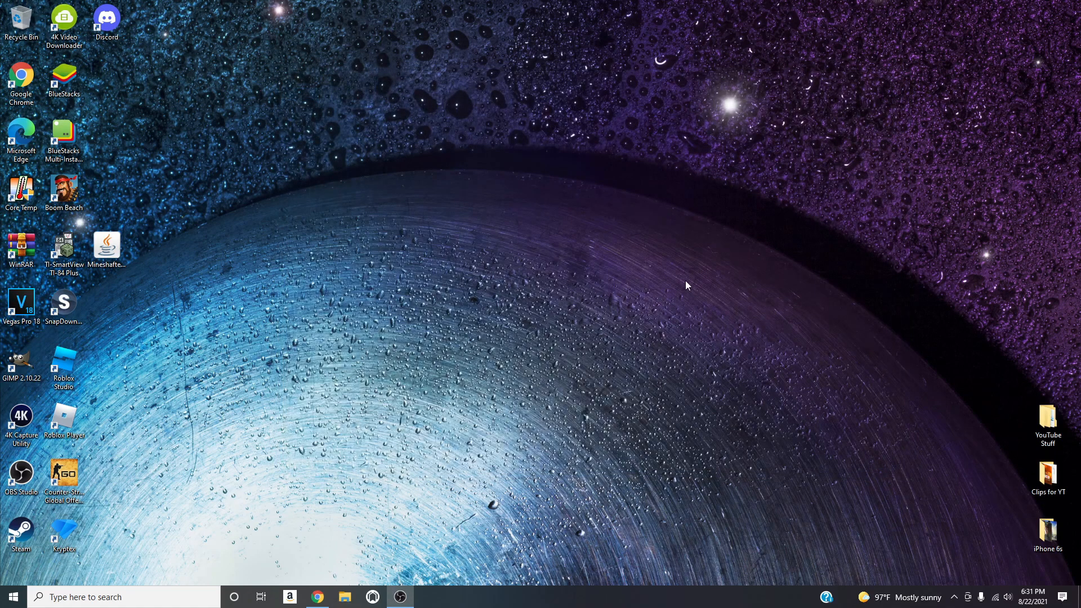
click(316, 597)
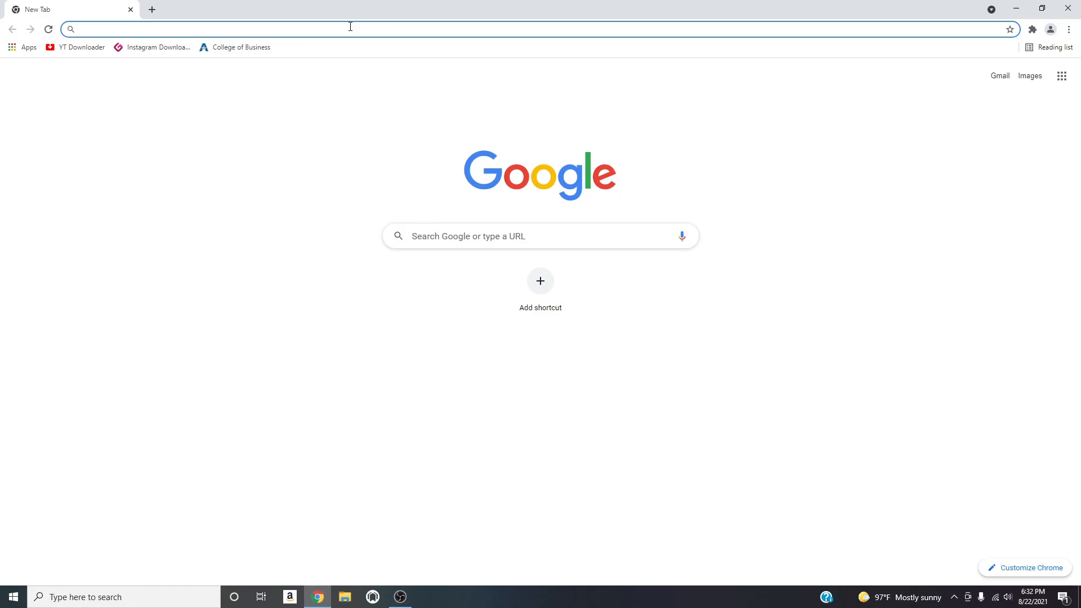
Search Google for 'minecraft texture packs' and go to the CurseForge Resource Packs result
text(te)
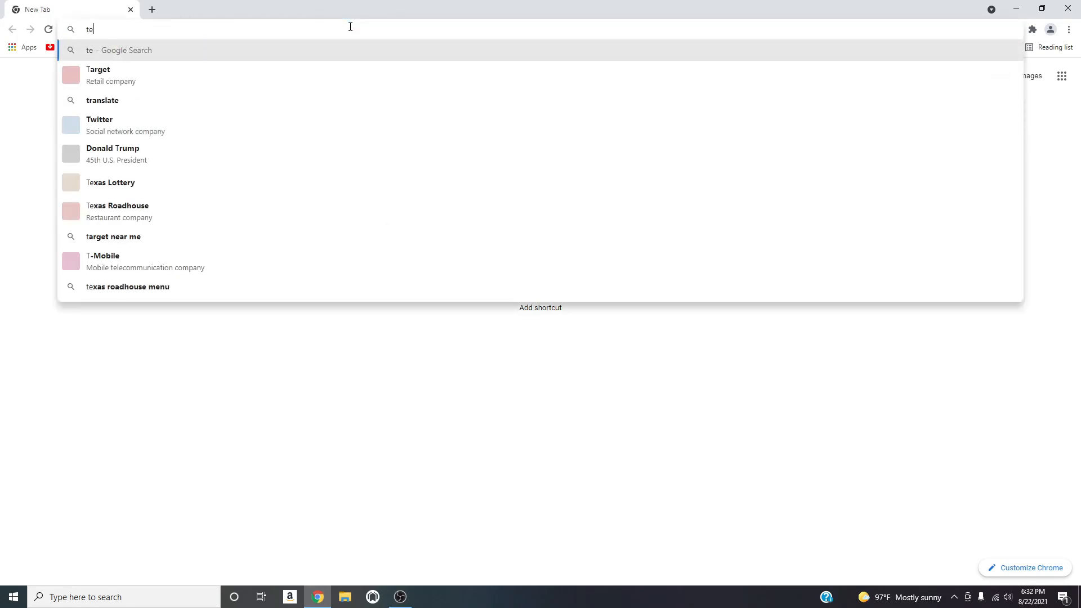
text(min)
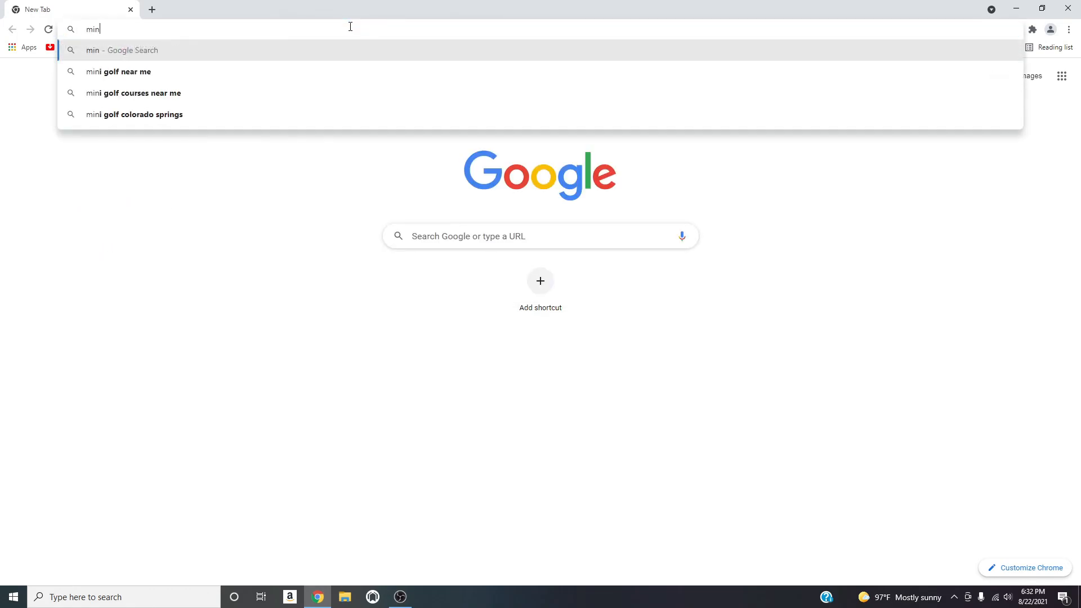
text(inecraft tectu)
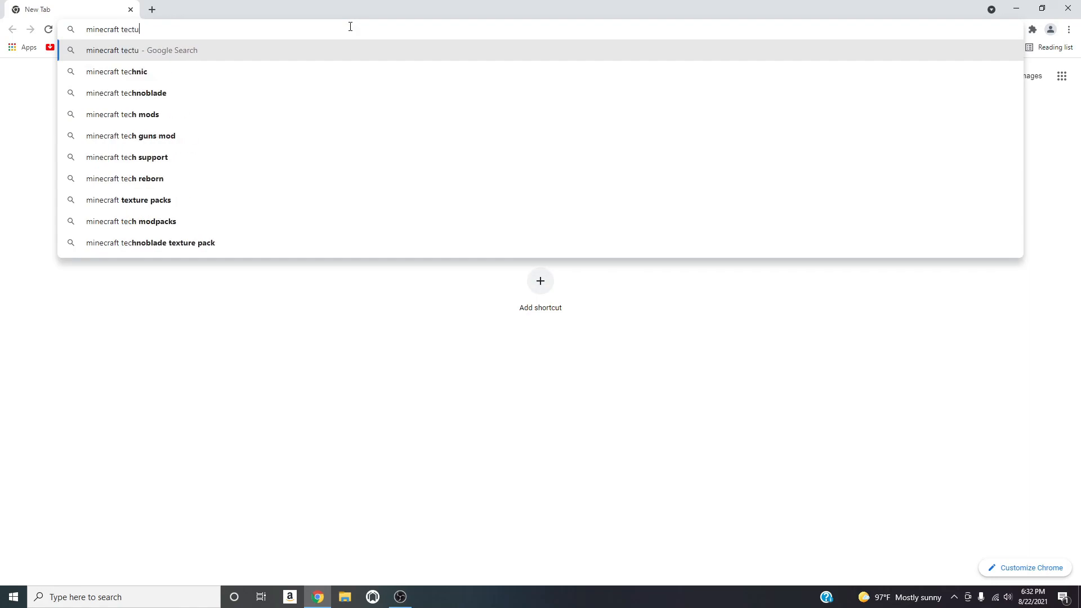
click(137, 200)
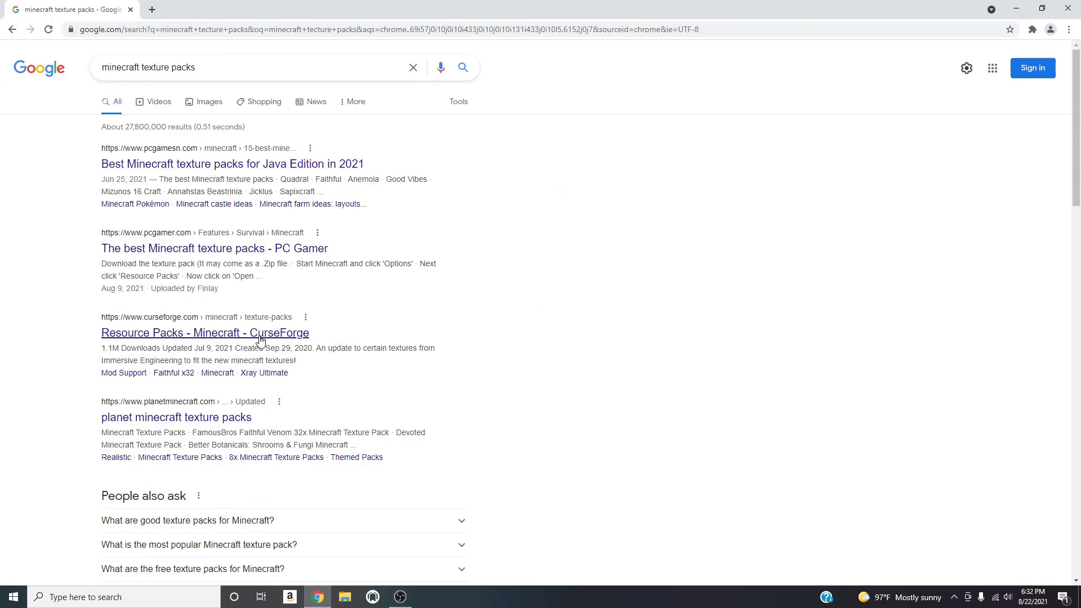
click(205, 332)
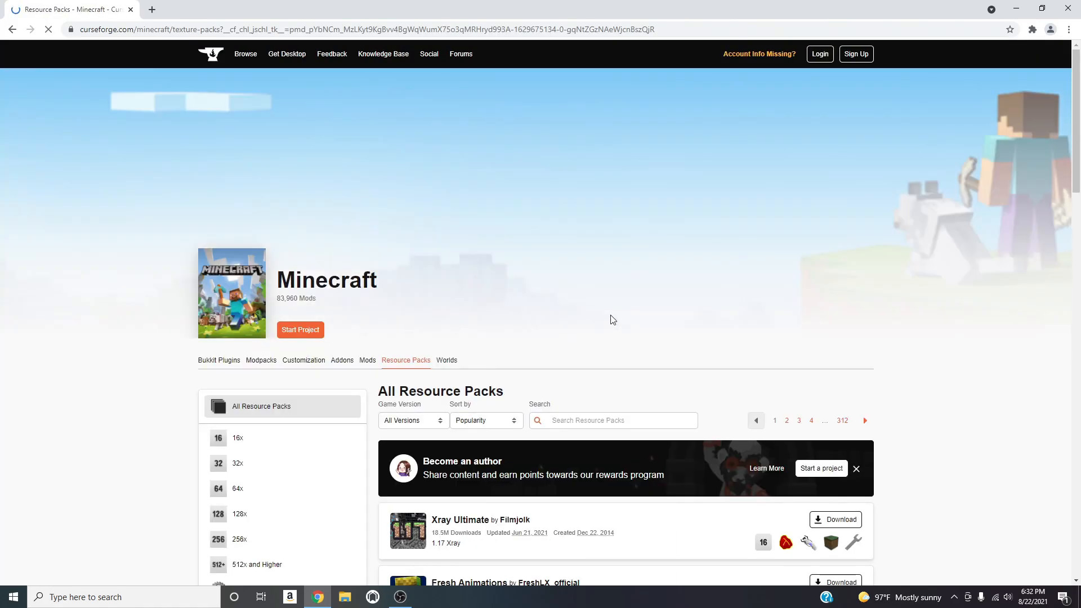
Filter the CurseForge resource pack listing to game version 1.16.5
scroll(down, 3)
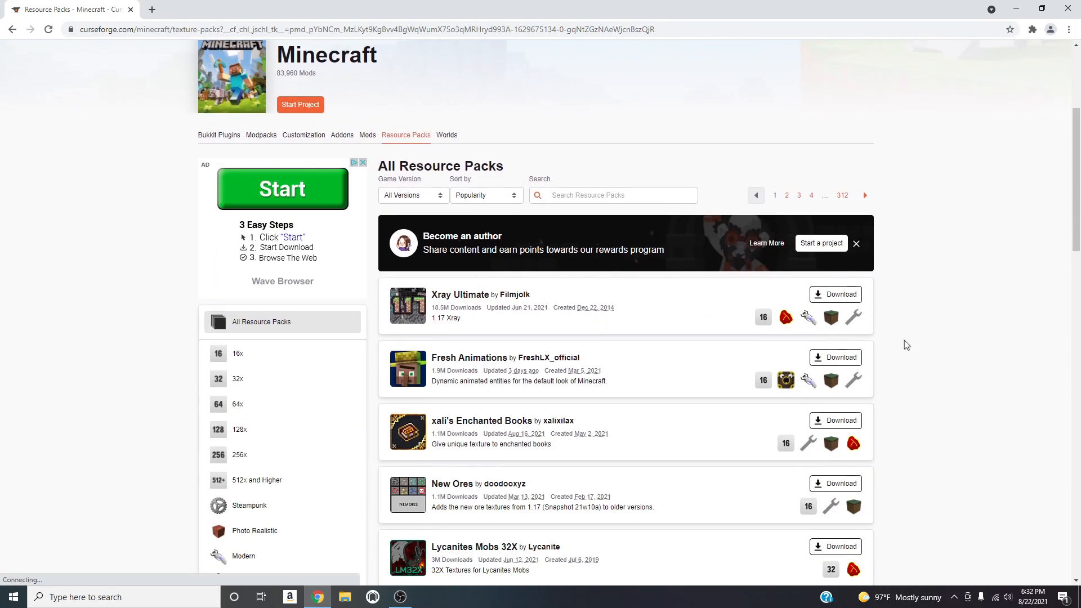
scroll(down, 3)
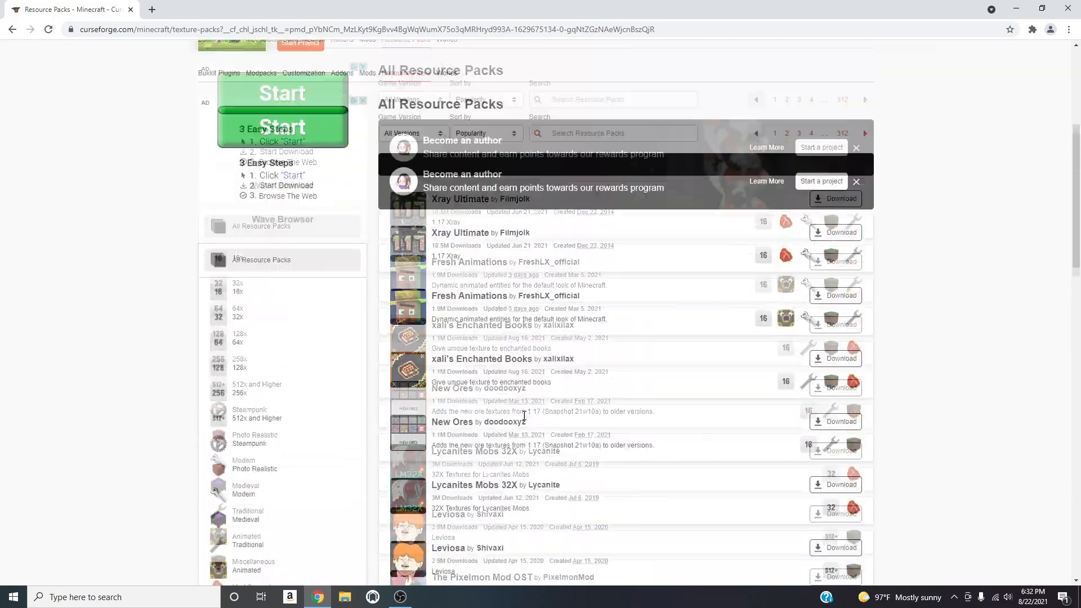
click(412, 251)
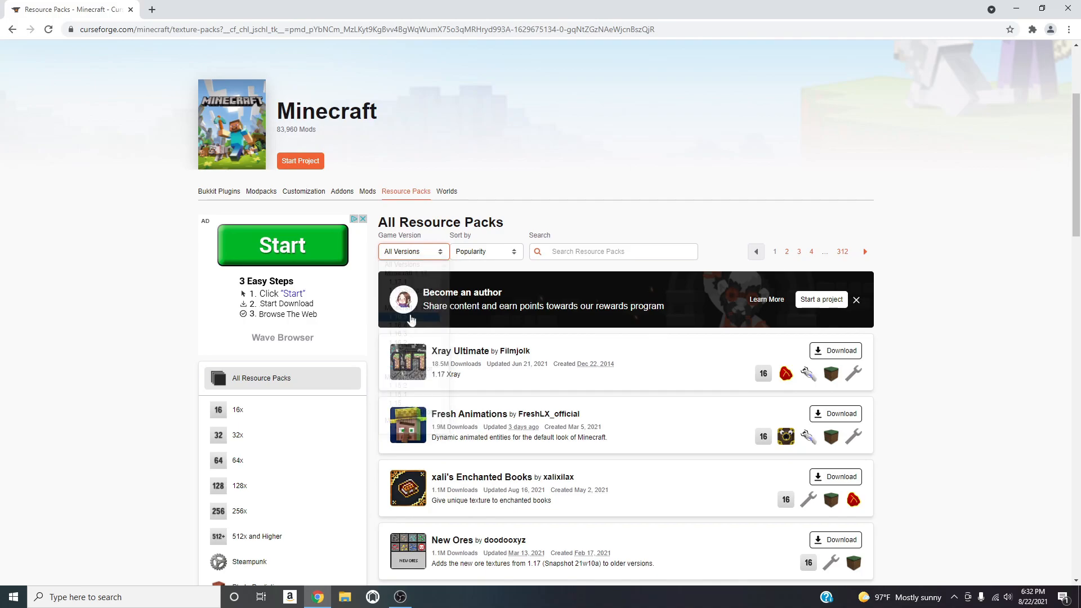
click(410, 318)
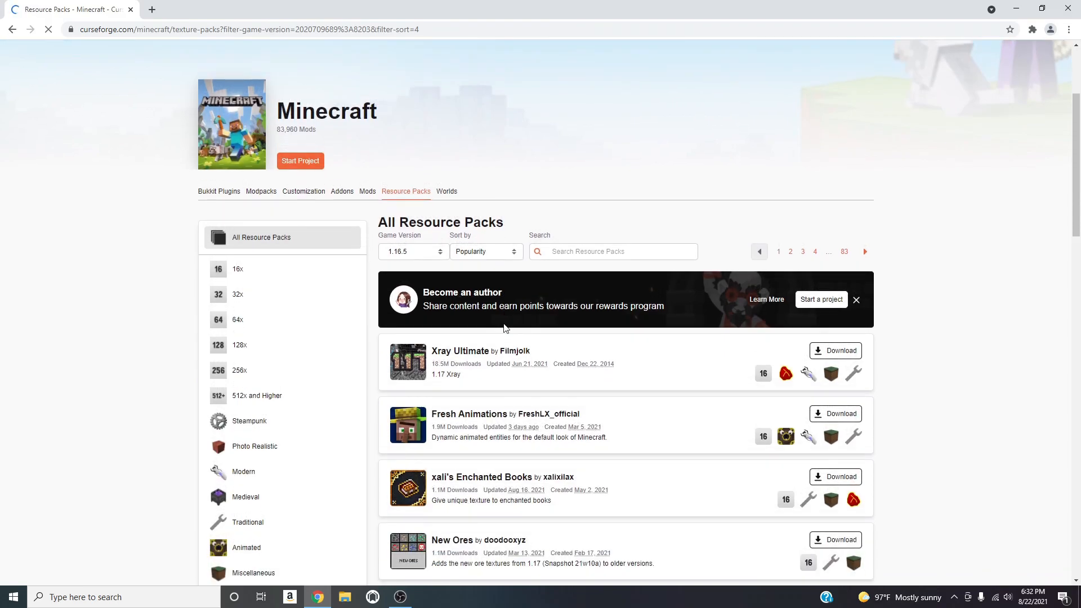
scroll(down, 3)
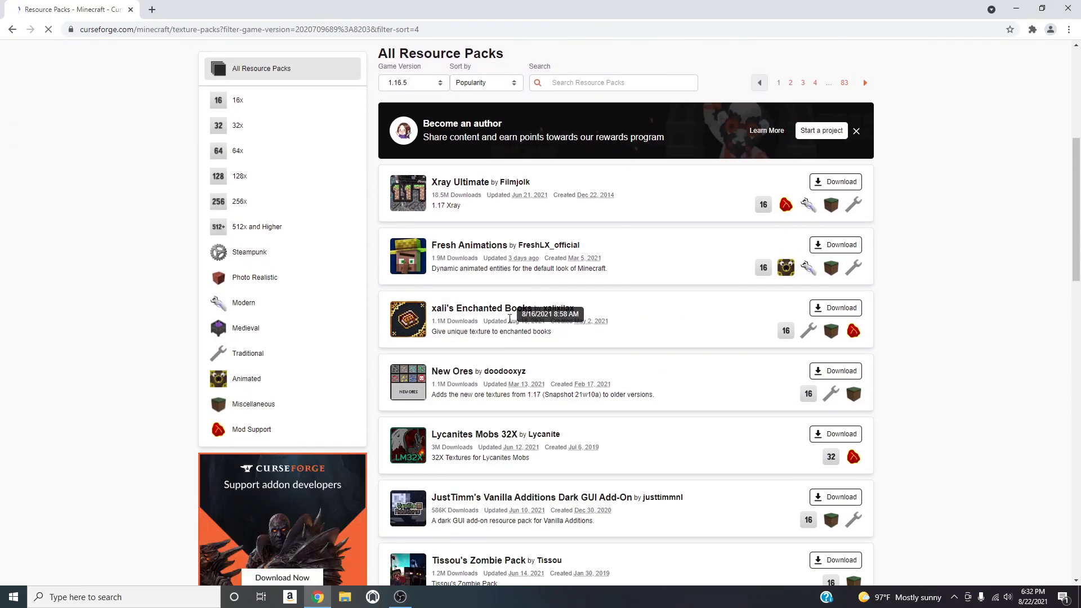
scroll(down, 3)
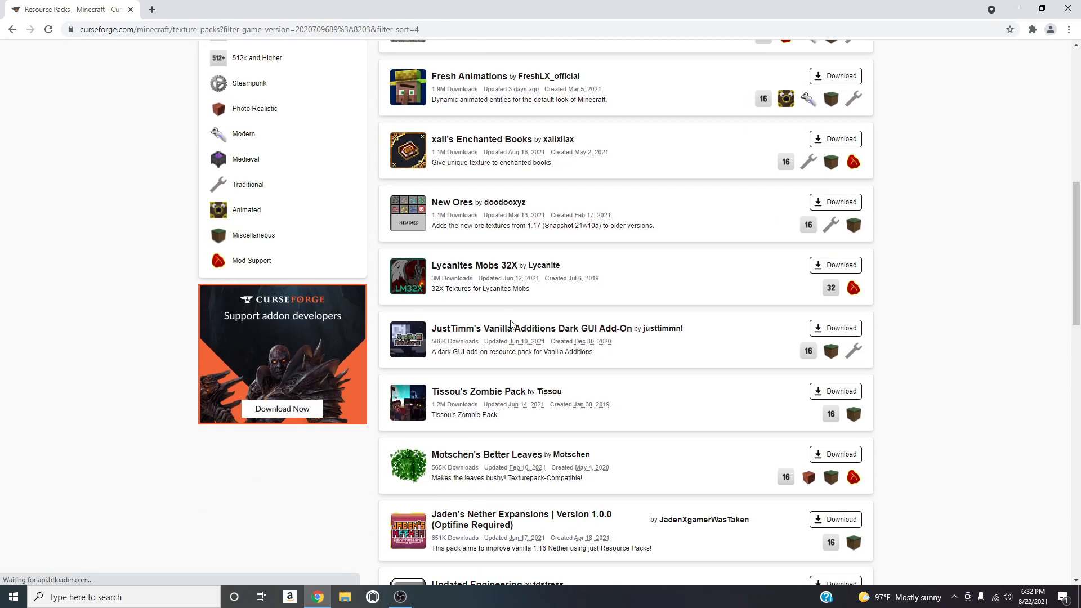
scroll(down, 3)
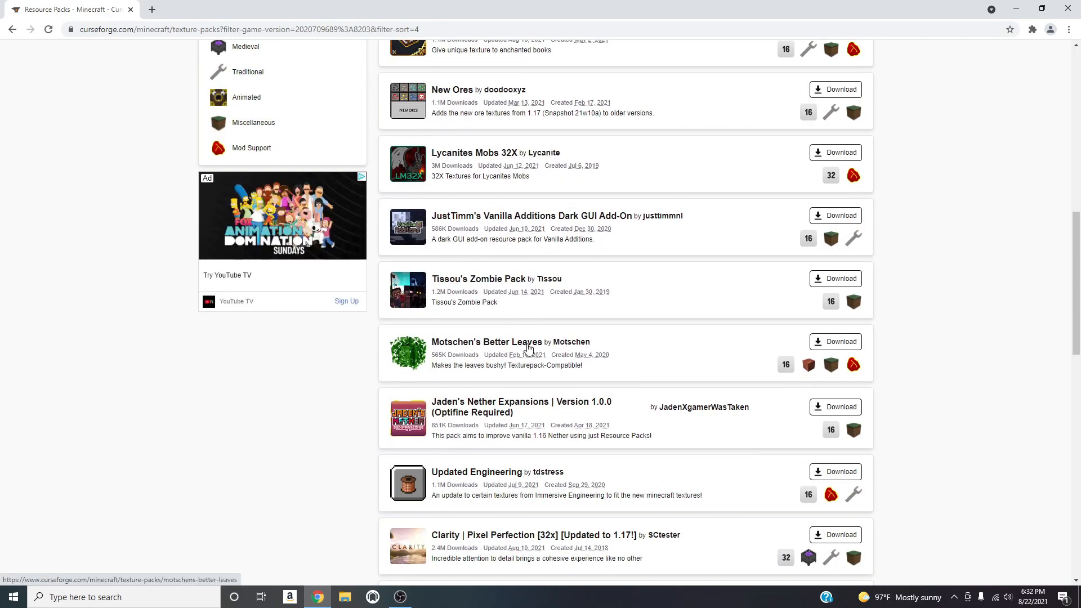
scroll(down, 3)
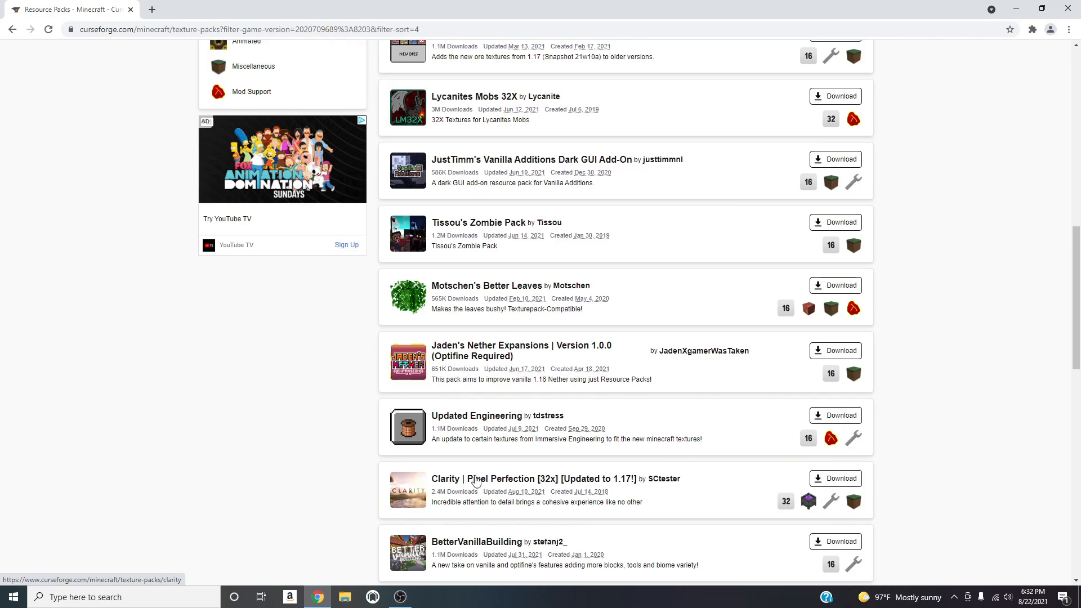
scroll(down, 3)
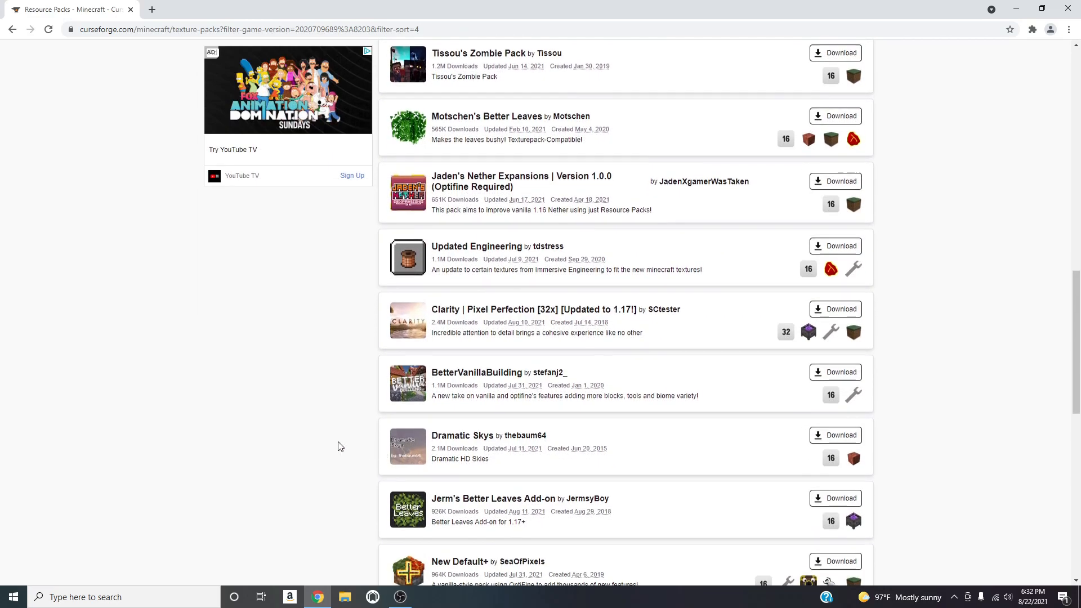
scroll(down, 3)
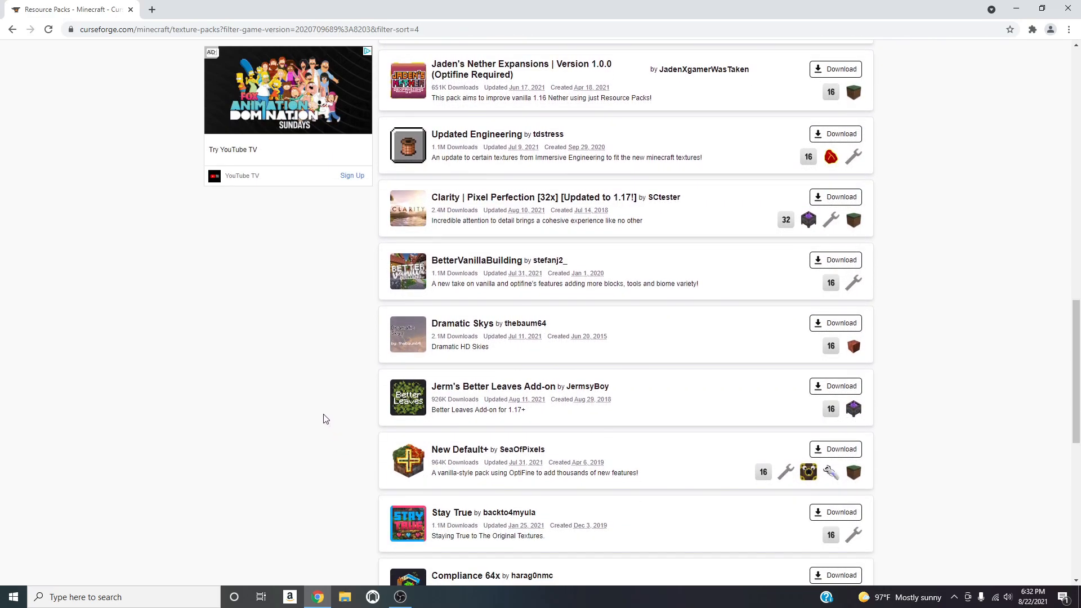
scroll(down, 3)
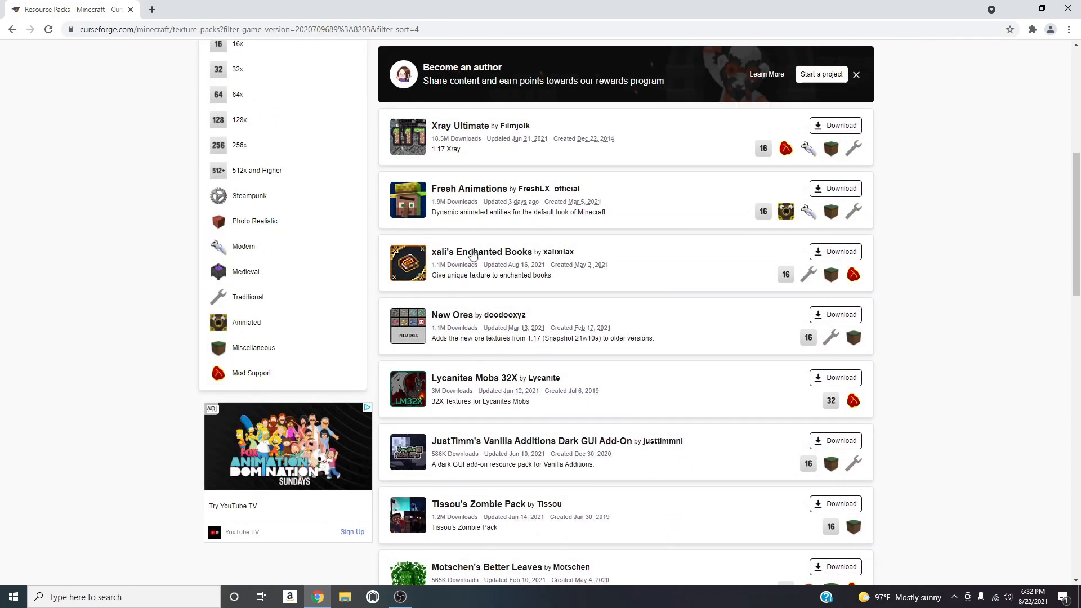
View the xali's Enchanted Books project page down to its comments and recent files
click(480, 251)
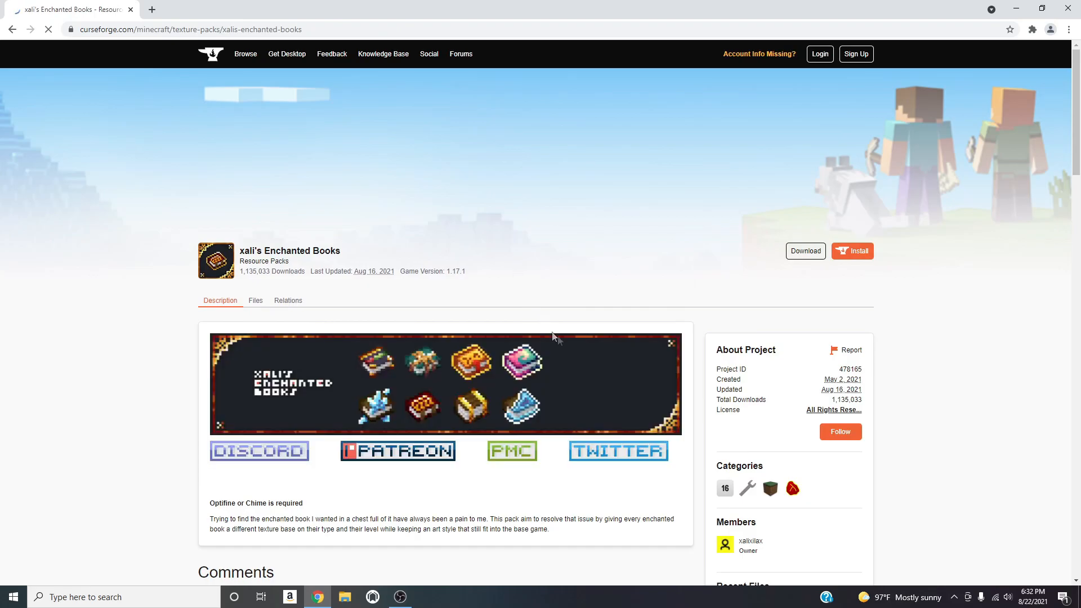
scroll(down, 3)
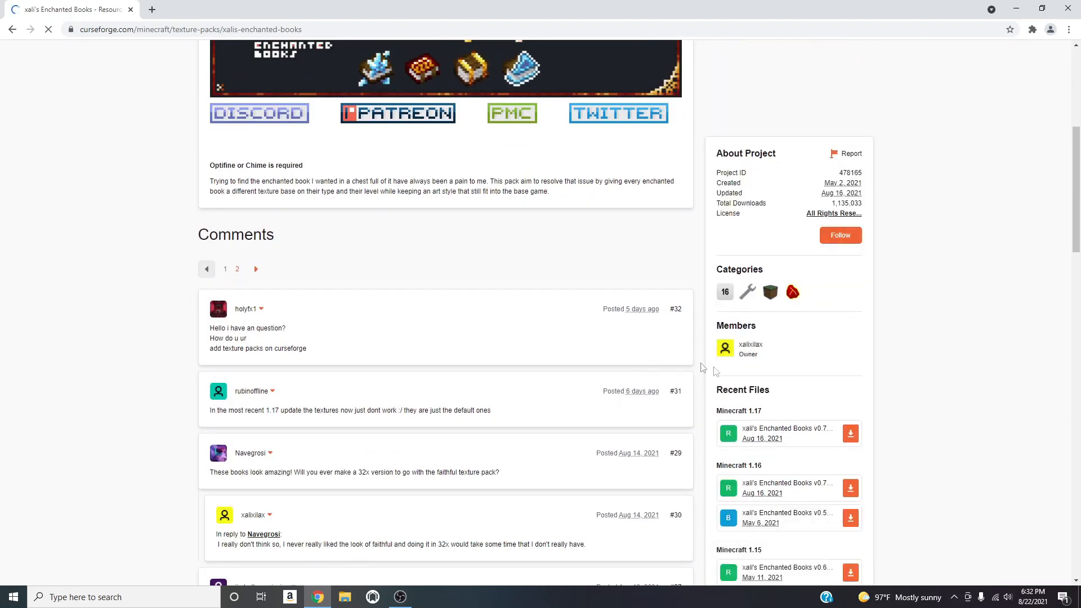
scroll(down, 3)
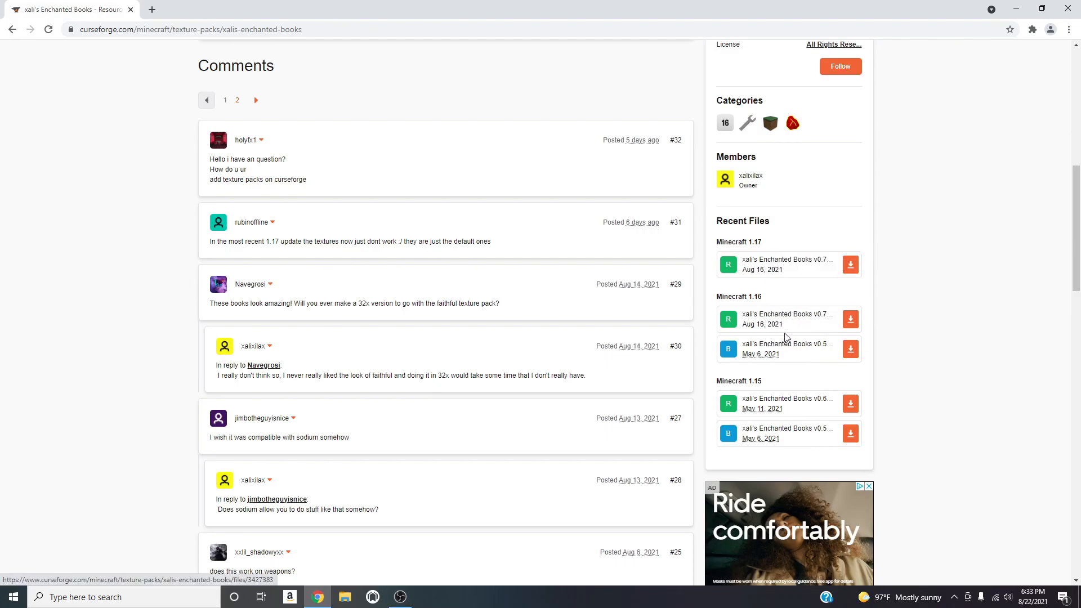
mouse_move(787, 347)
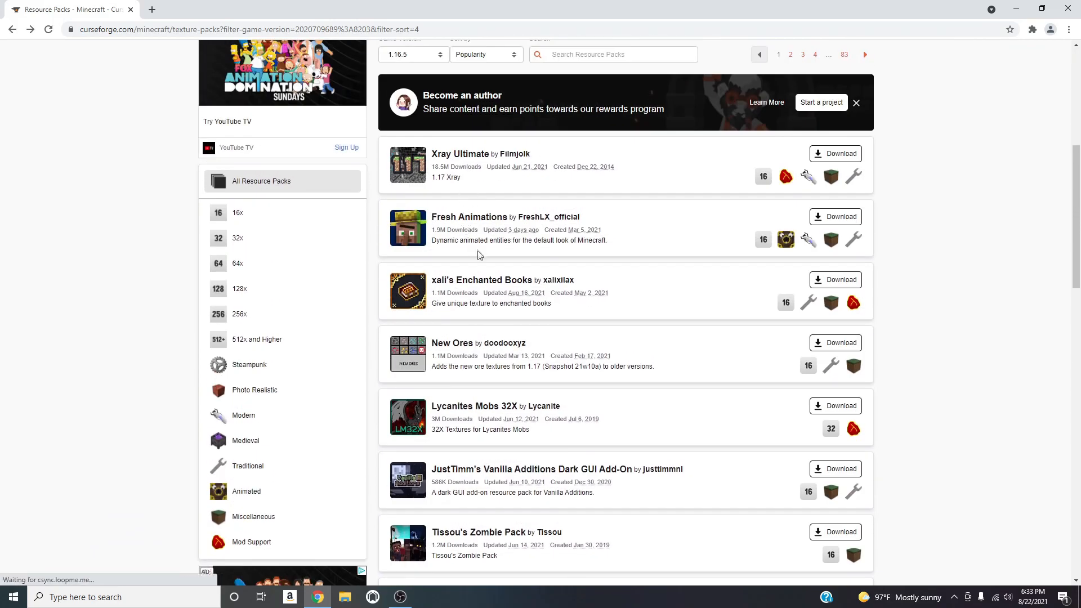
Download the Minecraft 1.16 New Ores zip from the project's Recent Files list
scroll(down, 3)
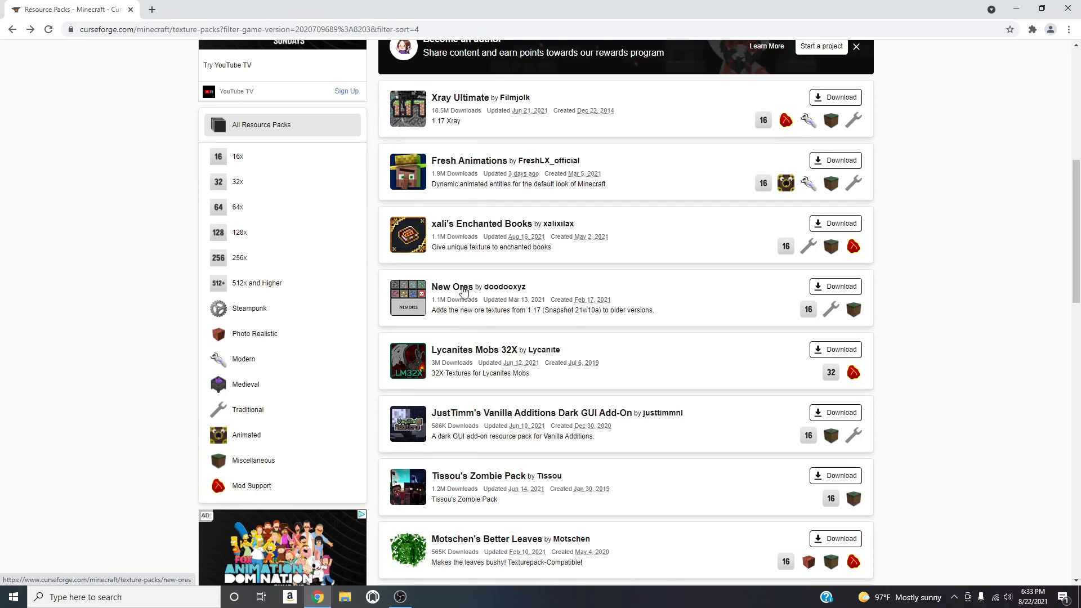
click(450, 286)
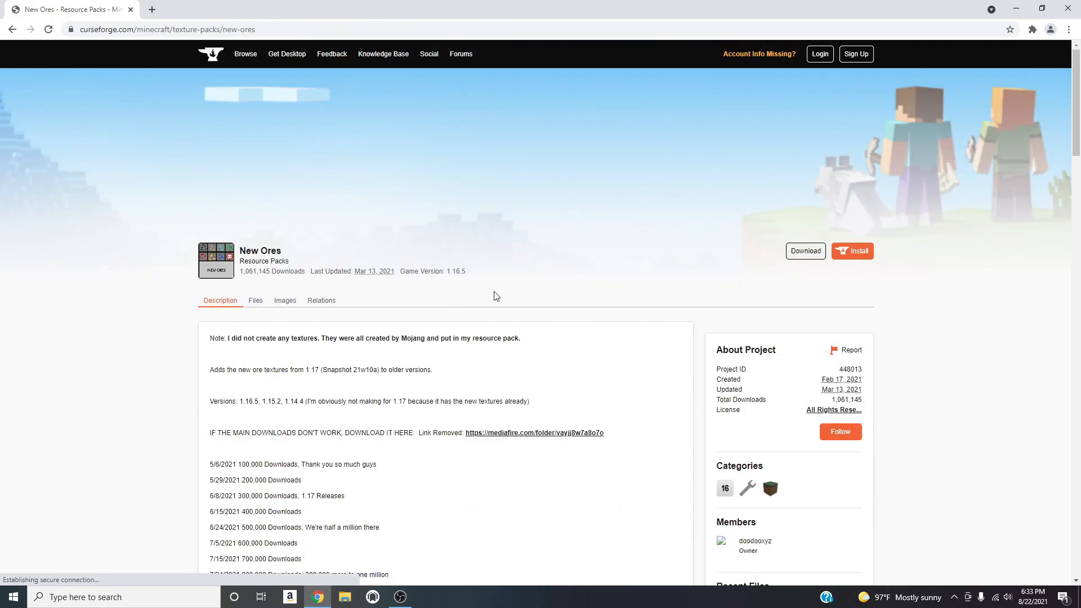
scroll(down, 3)
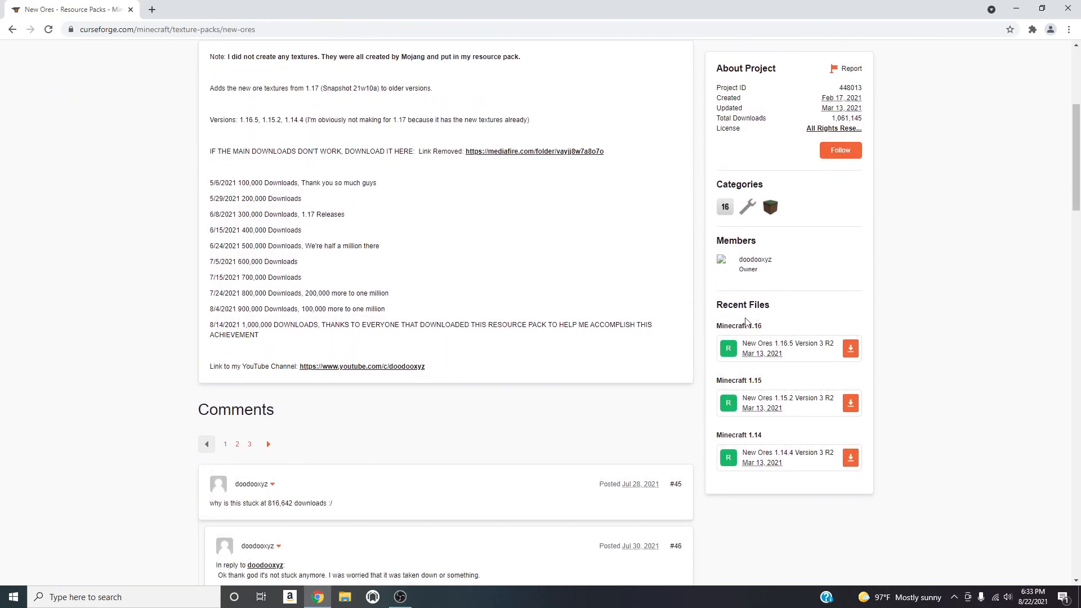
scroll(down, 3)
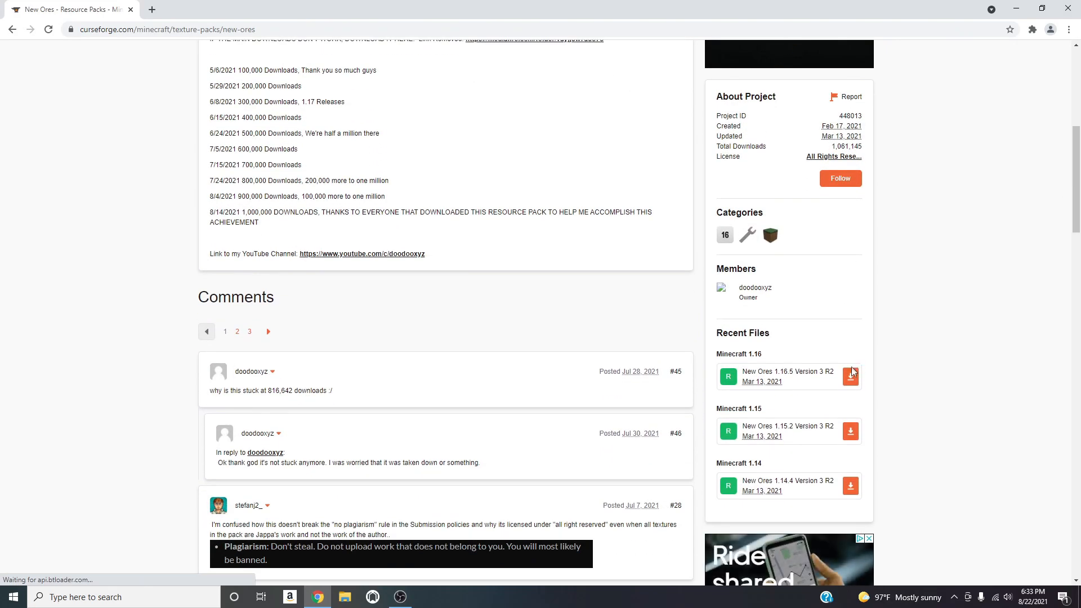
click(850, 376)
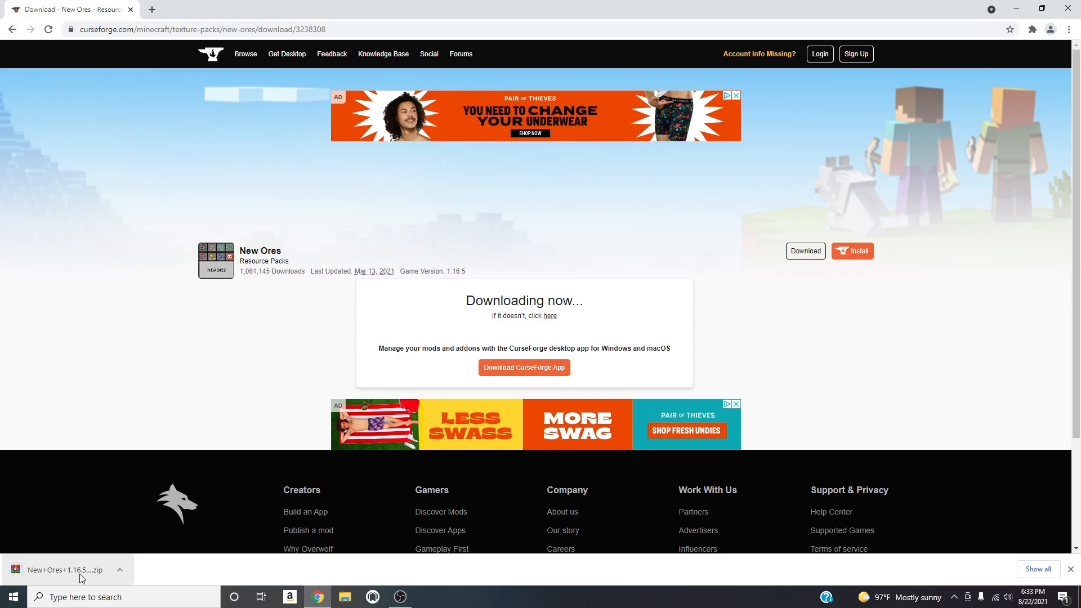
mouse_move(65, 569)
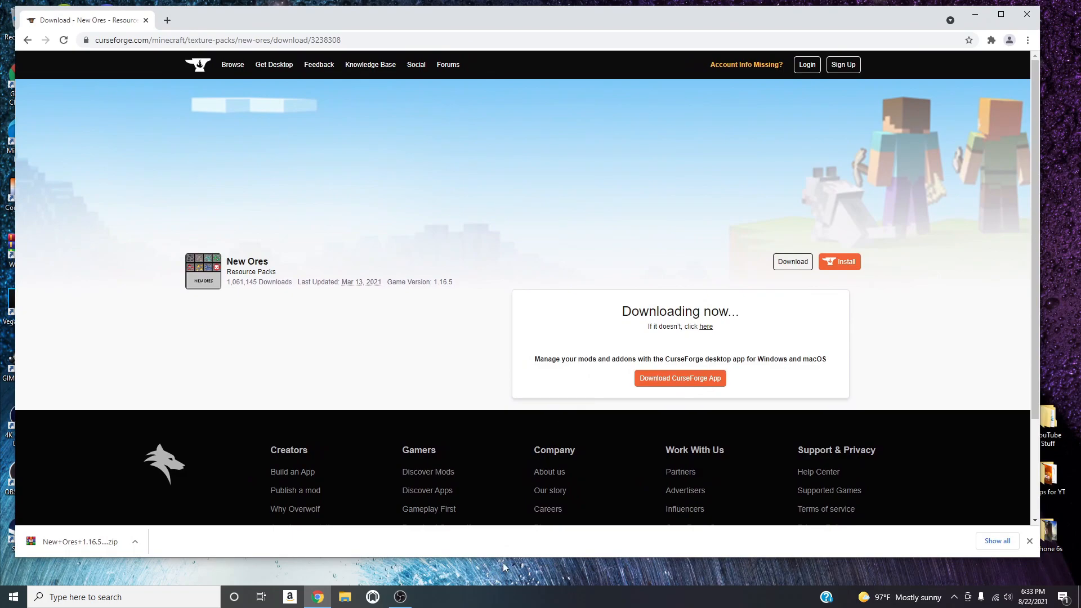
Run %appdata%\.minecraft and go into its resourcepacks folder
key(Win+r)
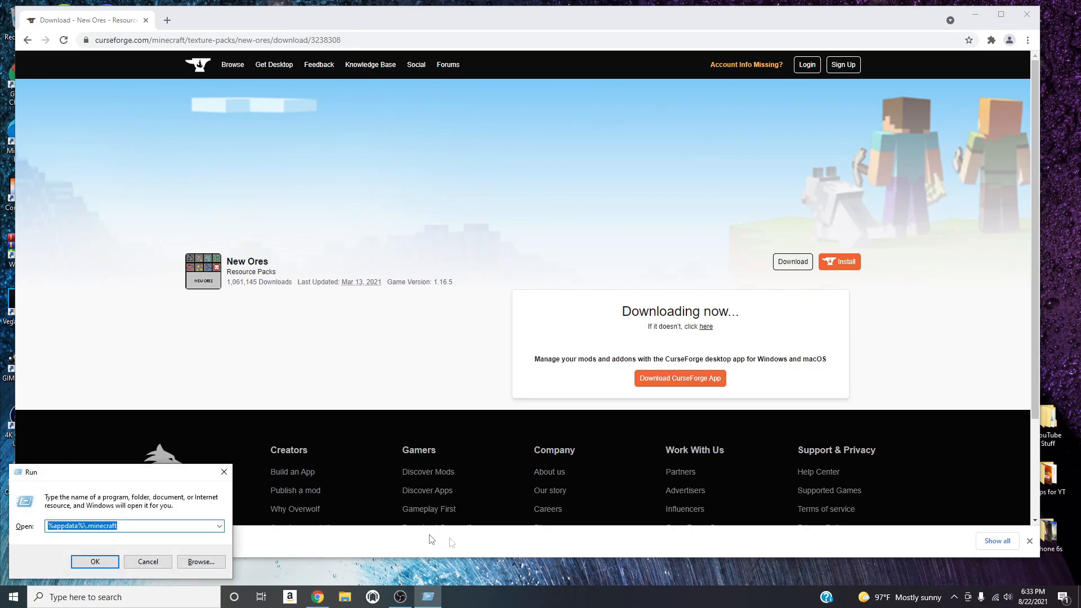
click(75, 526)
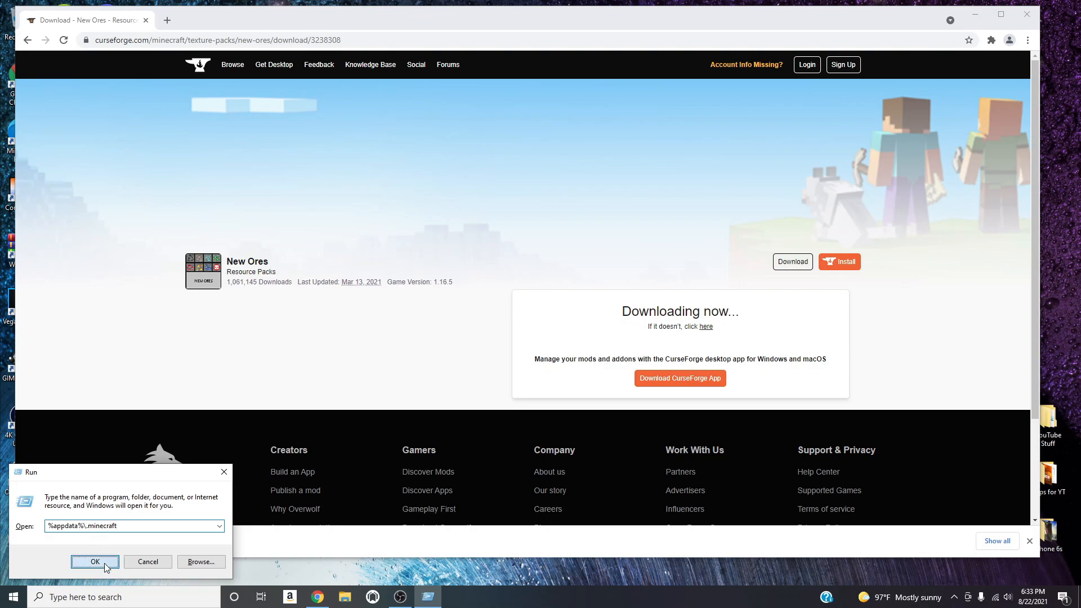
click(94, 562)
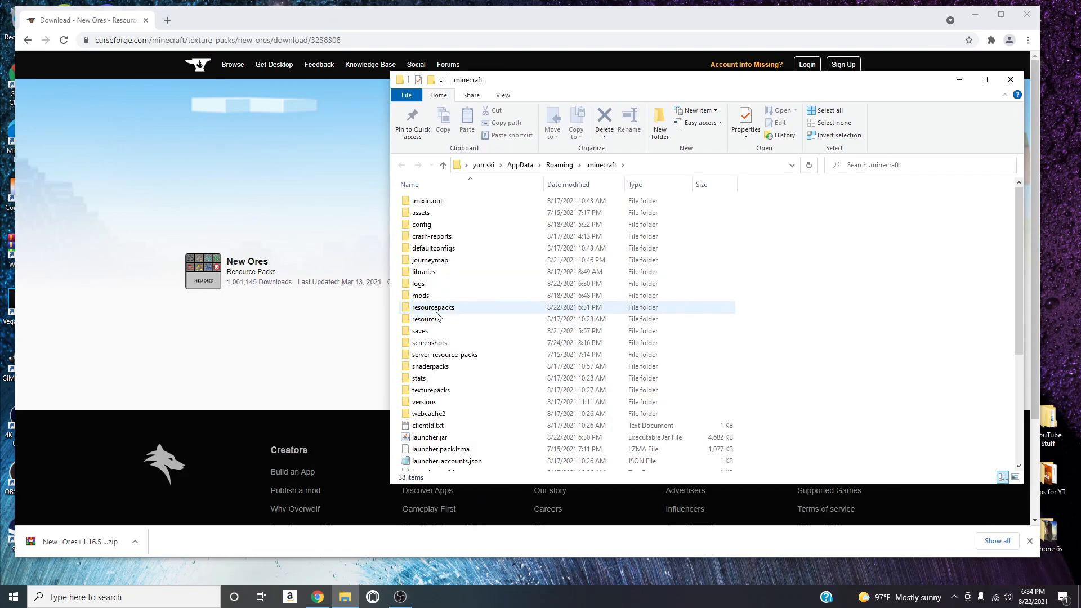
double_click(432, 306)
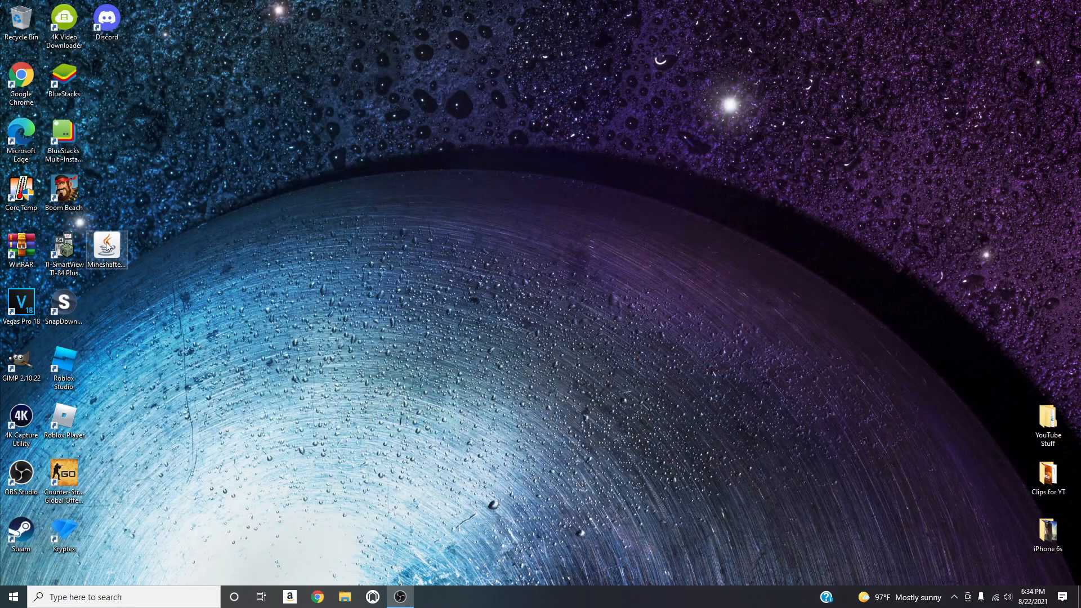
Relaunch Minecraft and confirm New Ores under Selected resource packs with Done
double_click(107, 247)
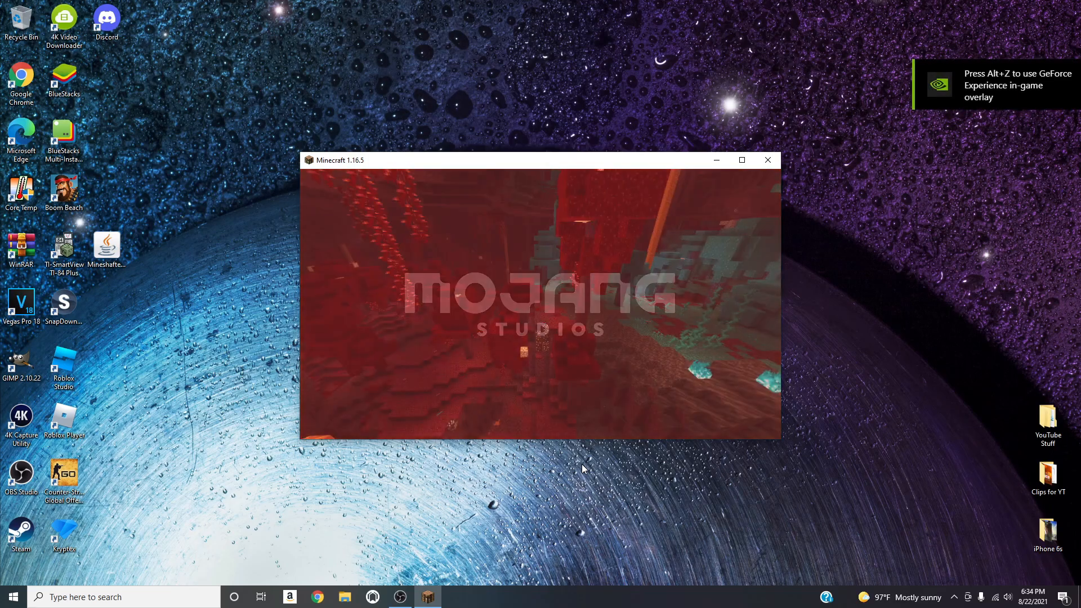
key(Escape)
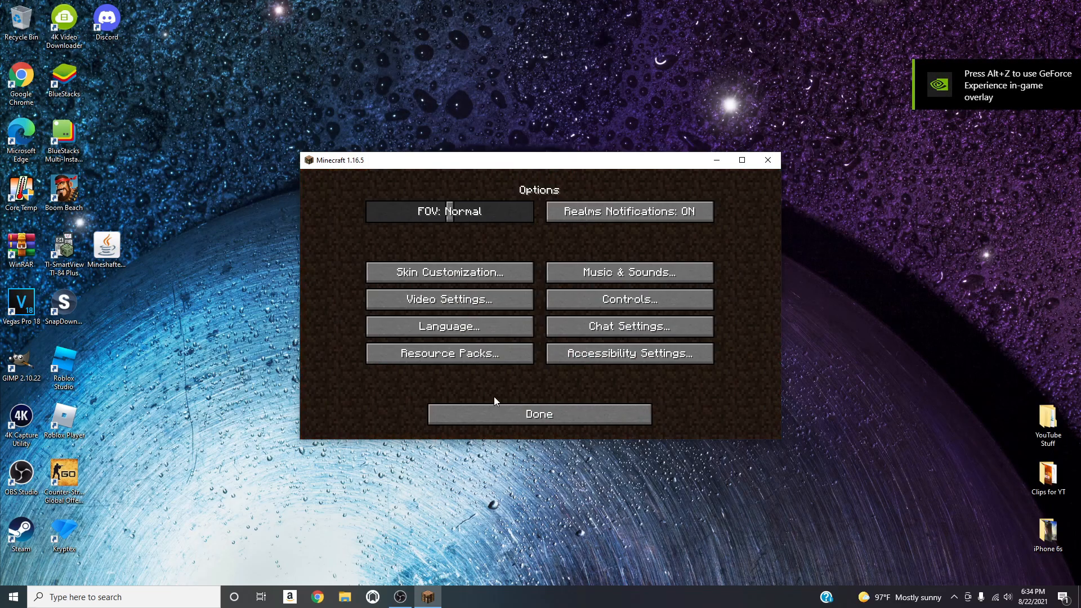
click(450, 352)
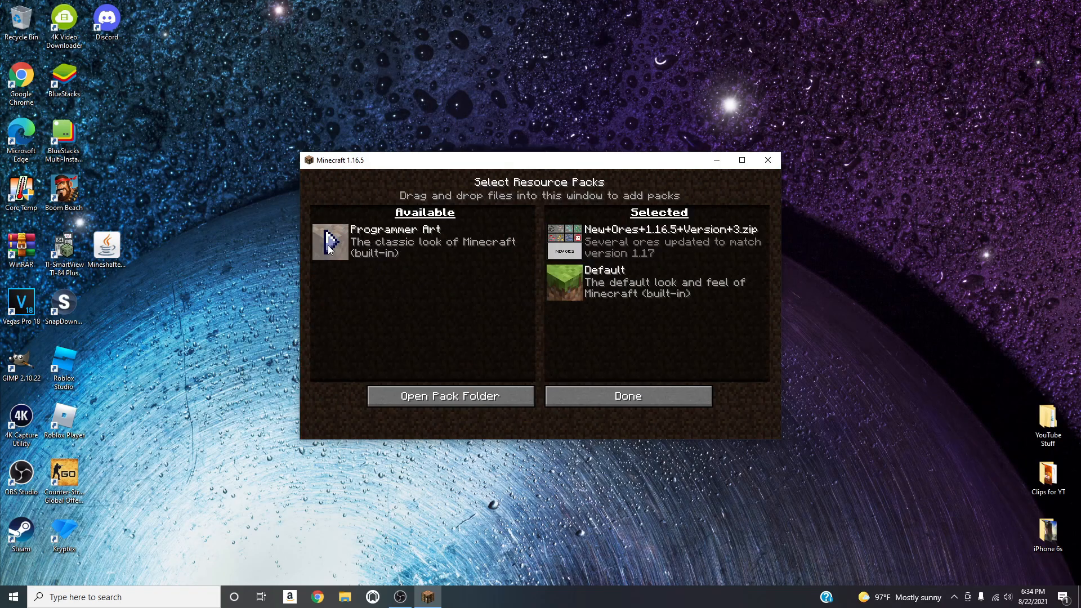
click(627, 395)
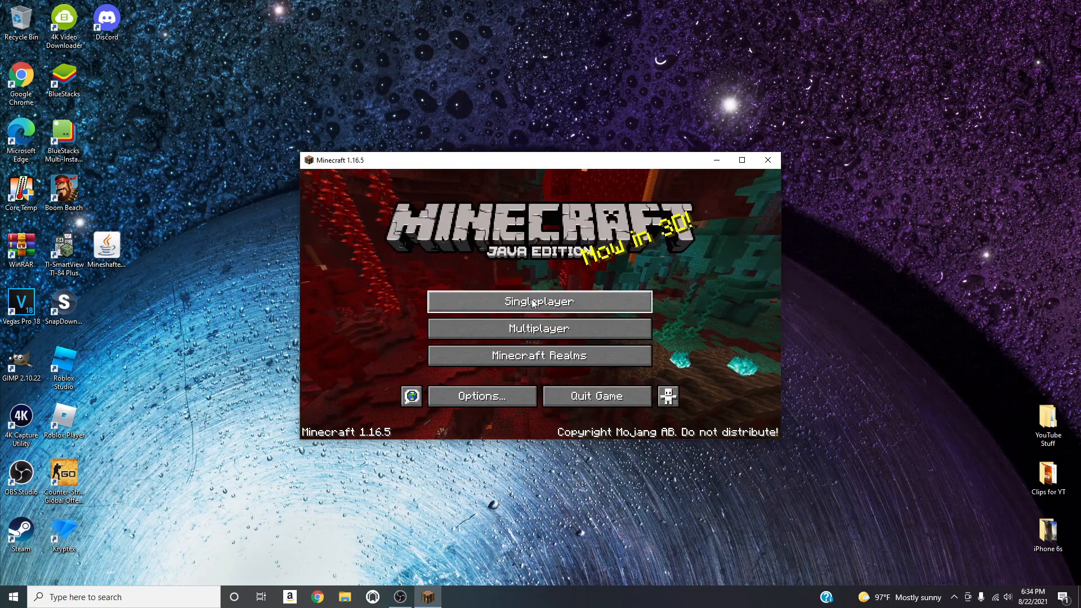
Load a singleplayer world full-screen and browse the creative inventory for ore blocks
click(540, 302)
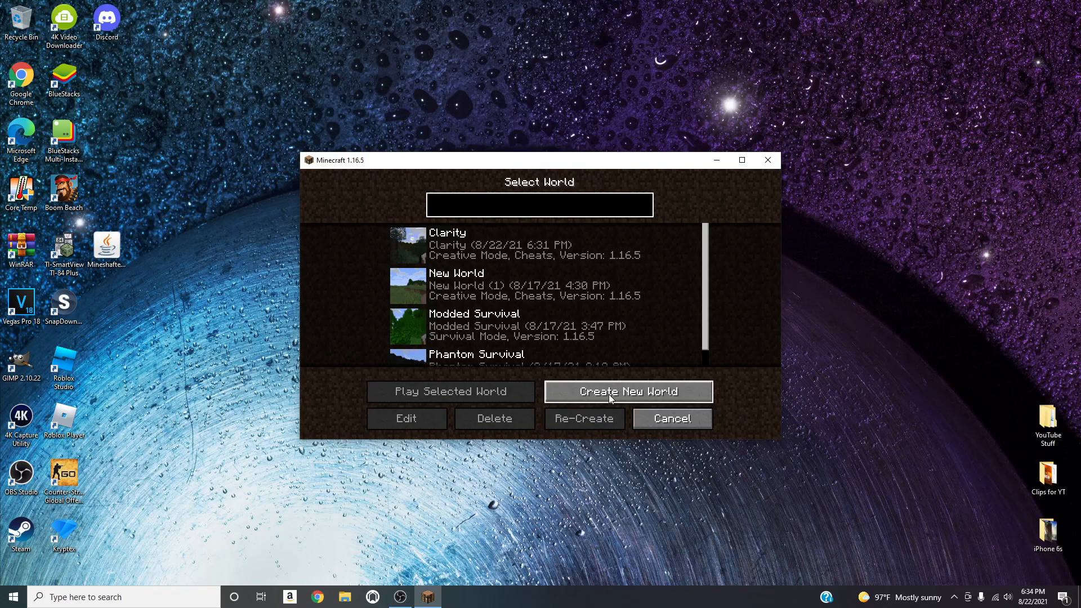
click(627, 392)
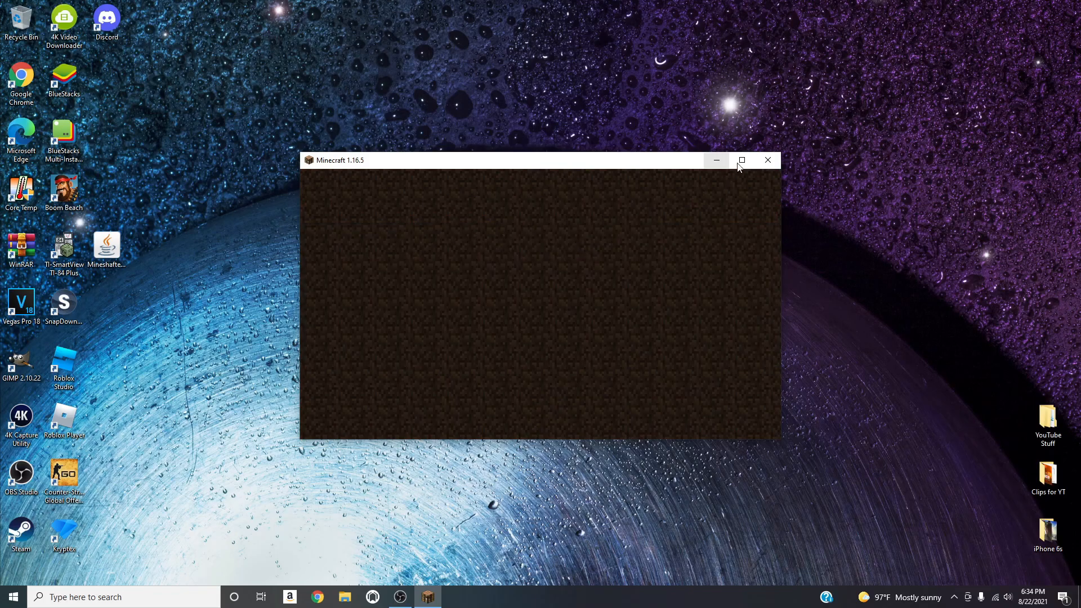
click(741, 159)
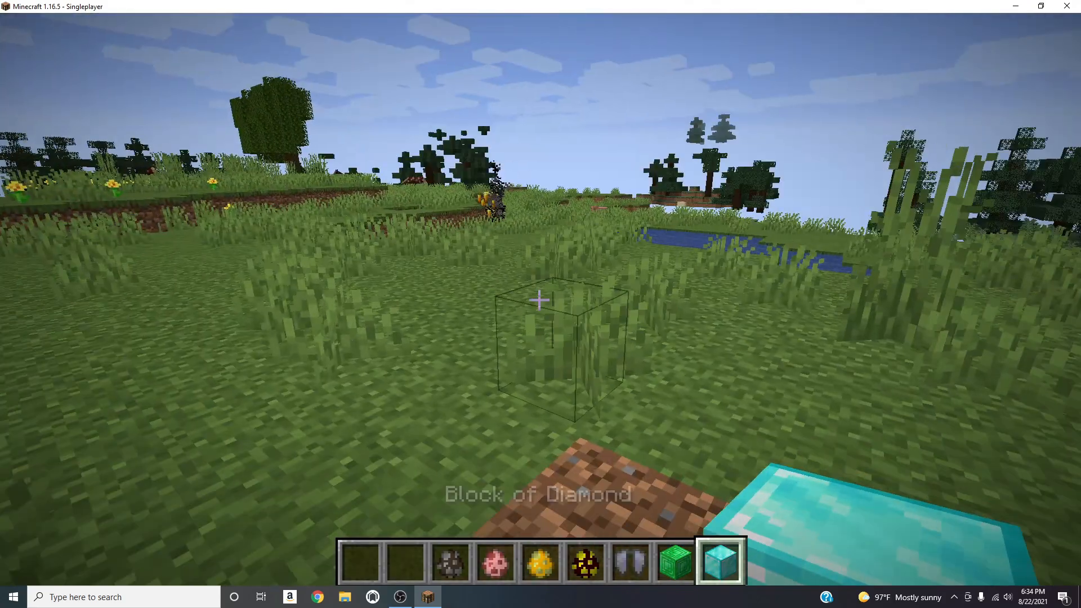
key(e)
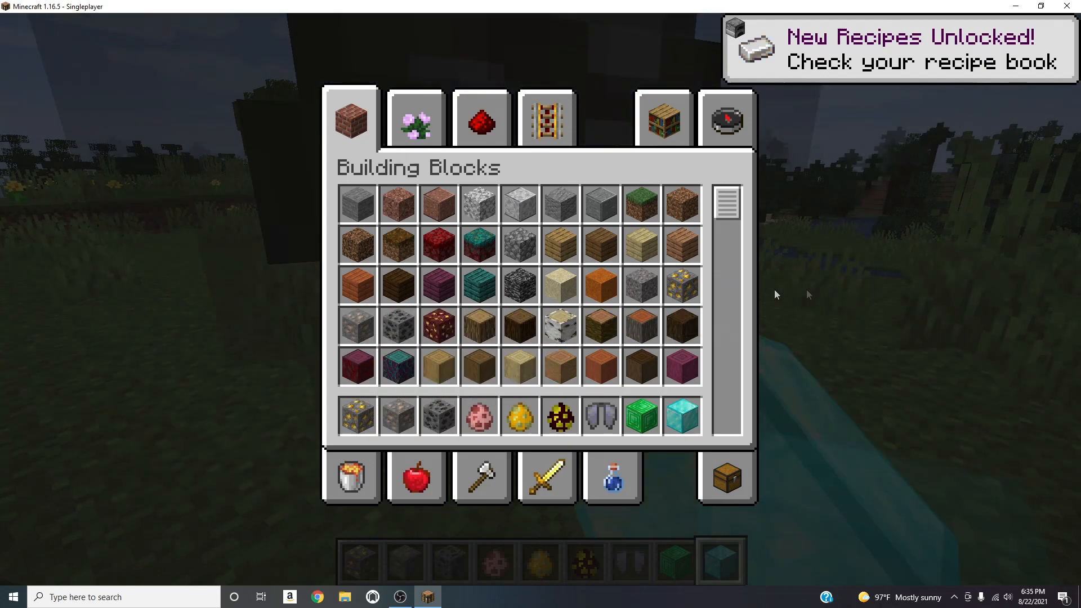
scroll(down, 3)
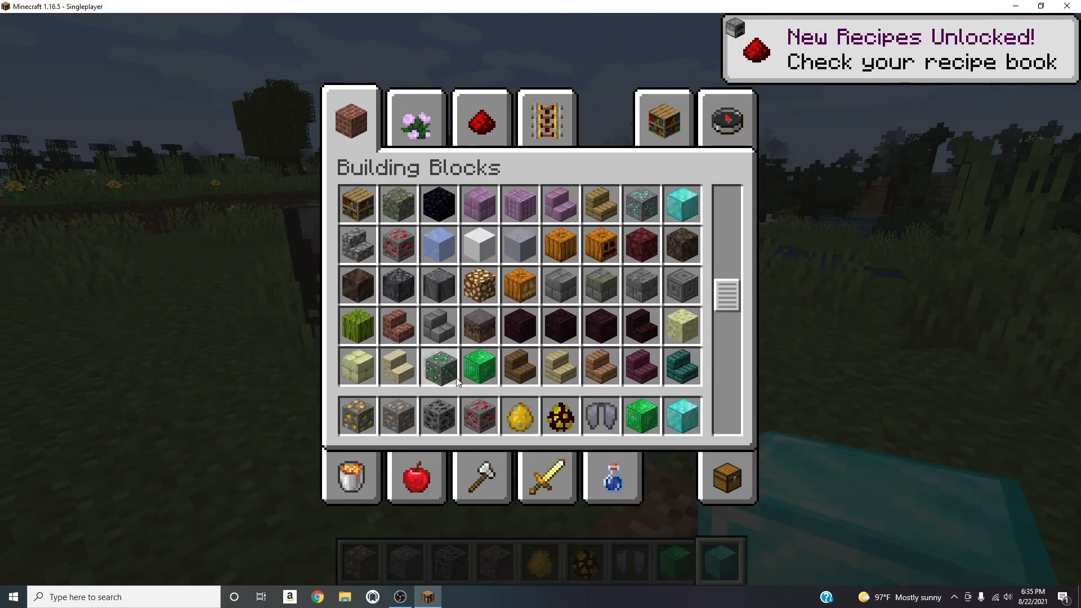
scroll(down, 3)
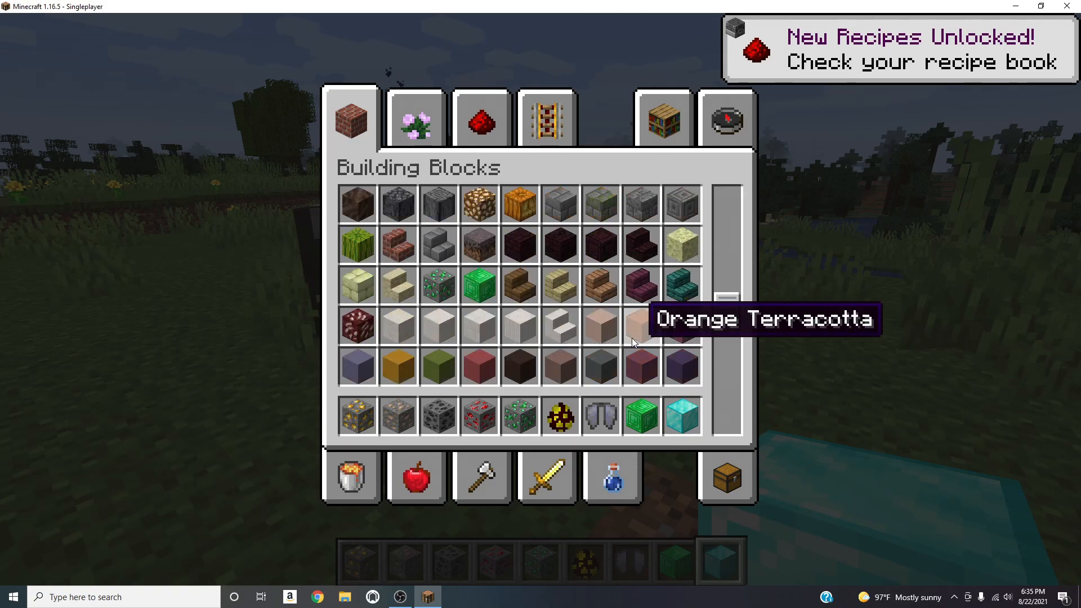
scroll(down, 3)
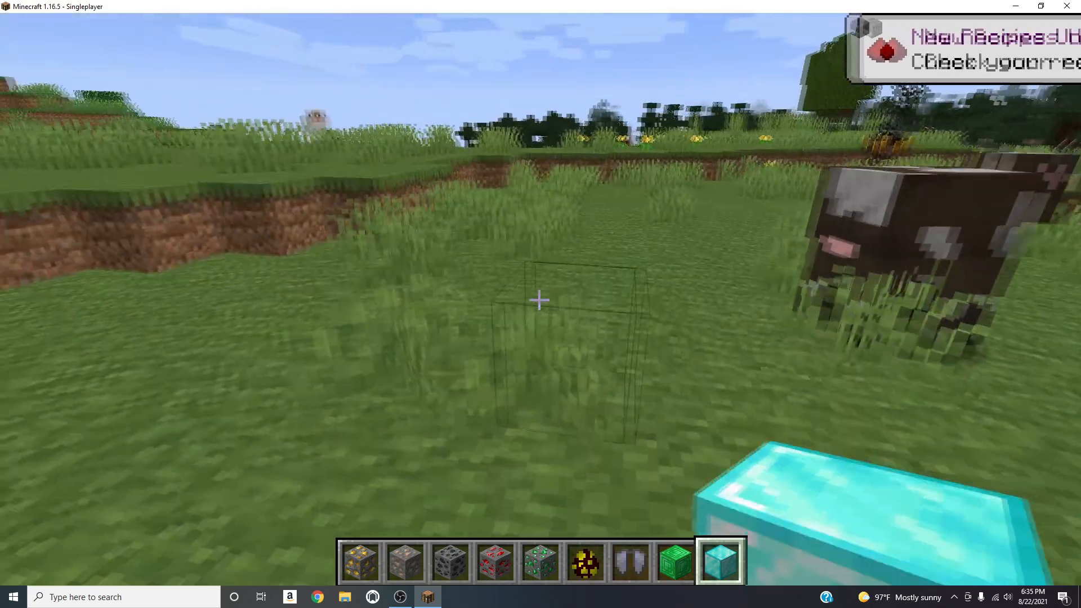
Place the hotbar ore blocks on the grass and add diamond ore from the inventory
key(1)
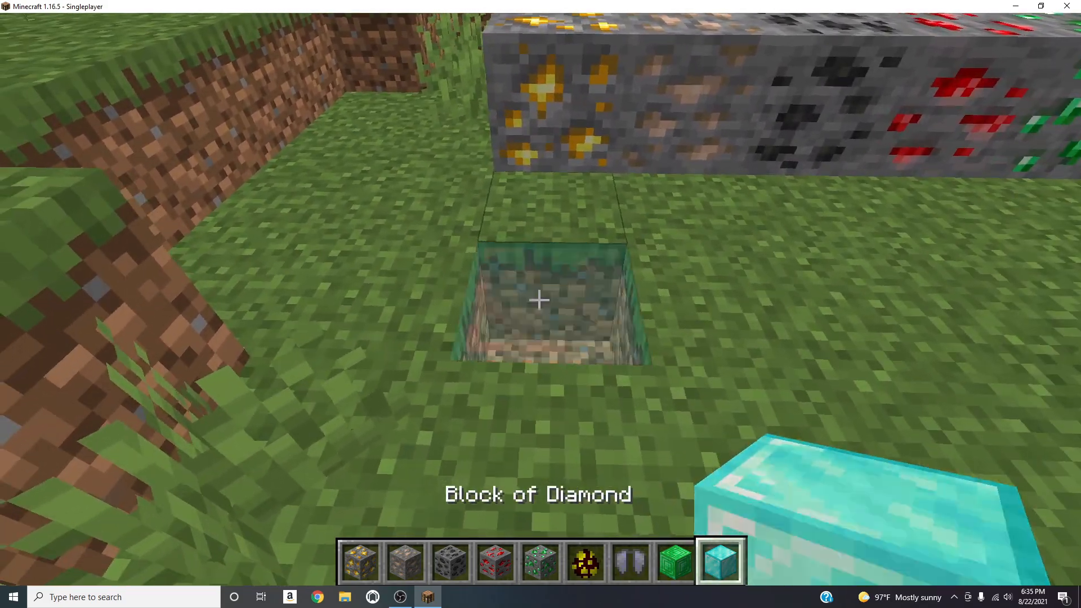
key(e)
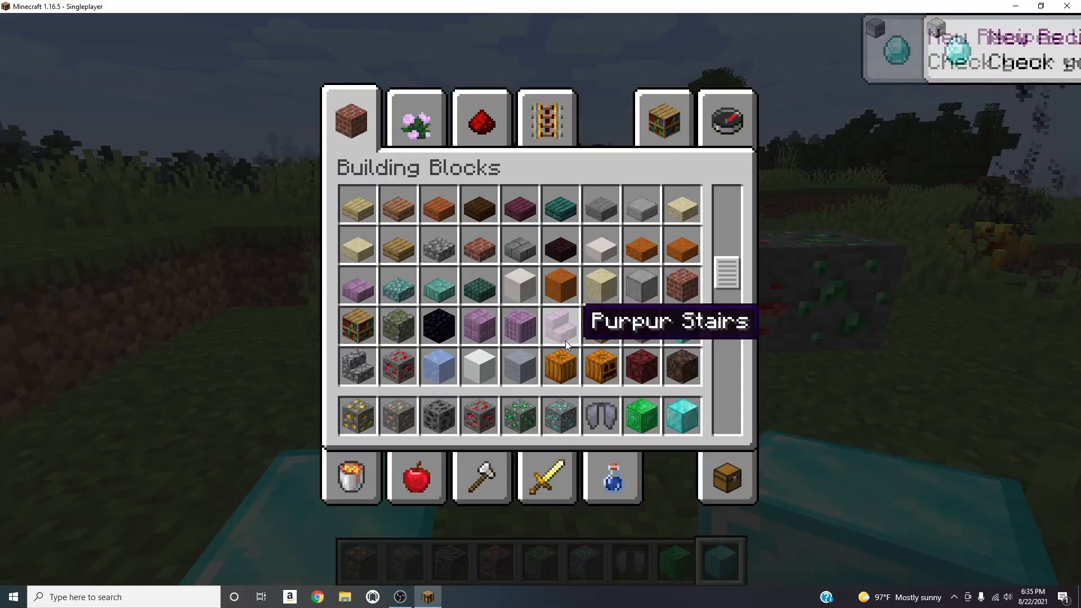
key(Escape)
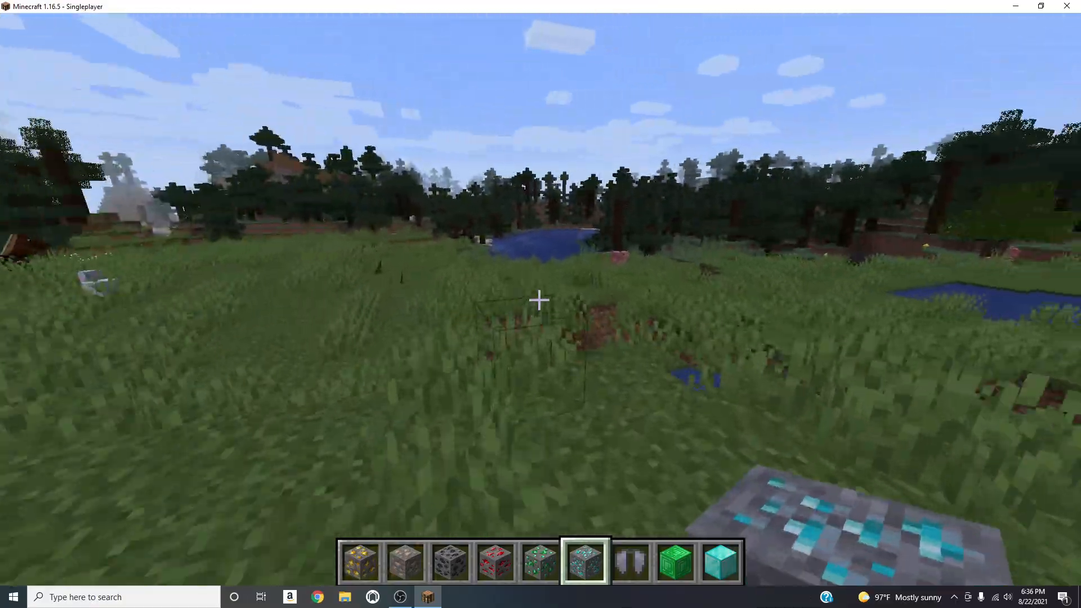
mouse_move(541, 300)
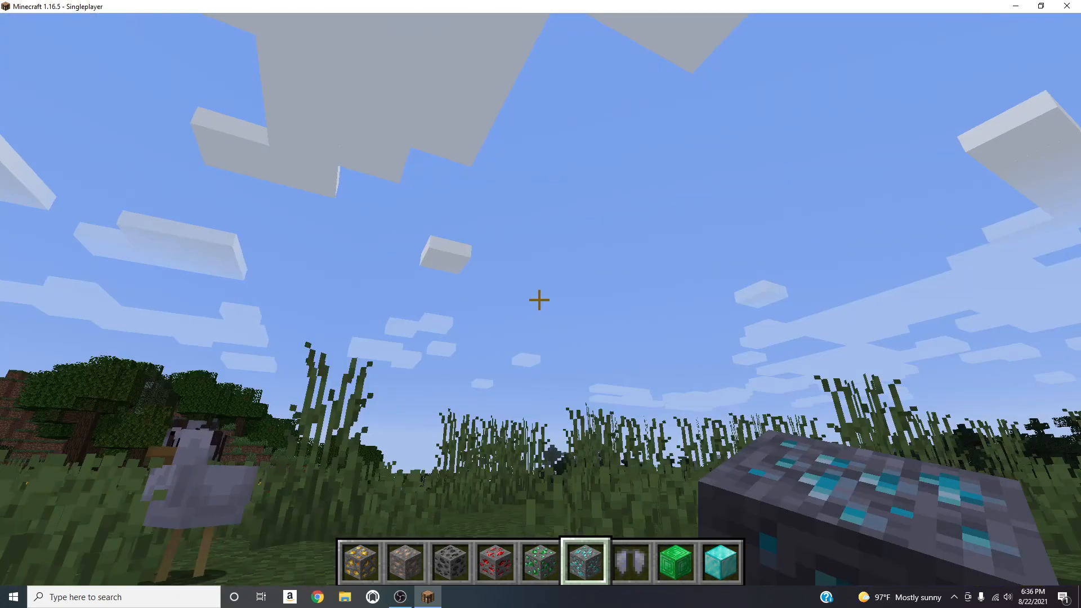
mouse_move(540, 300)
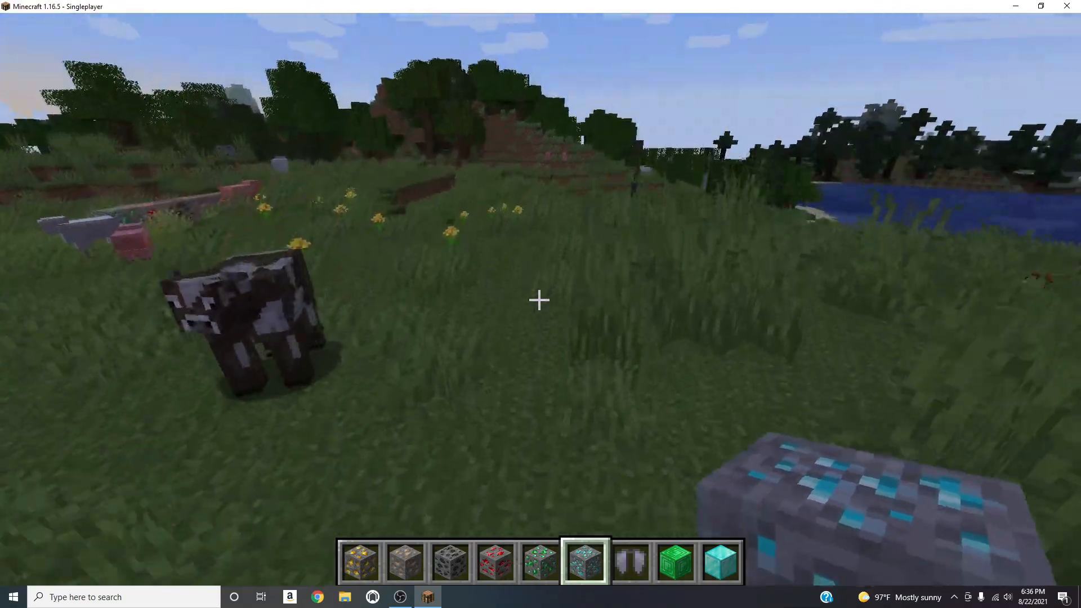